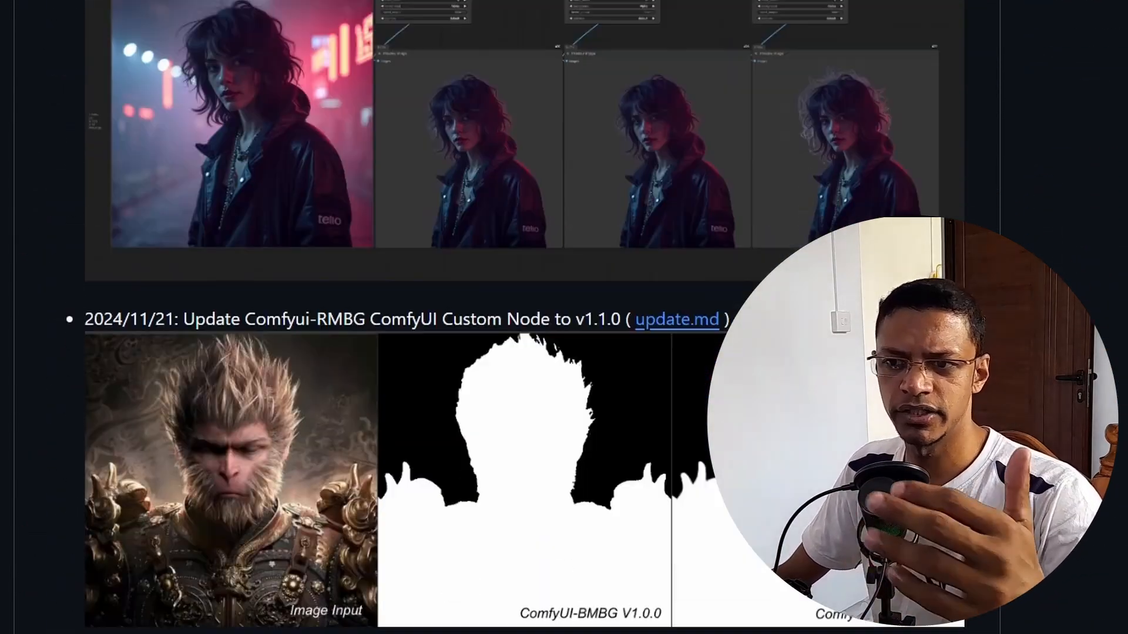
- Scroll further down the ComfyUI-RMBG README examples on GitHub
scroll("down", 3)
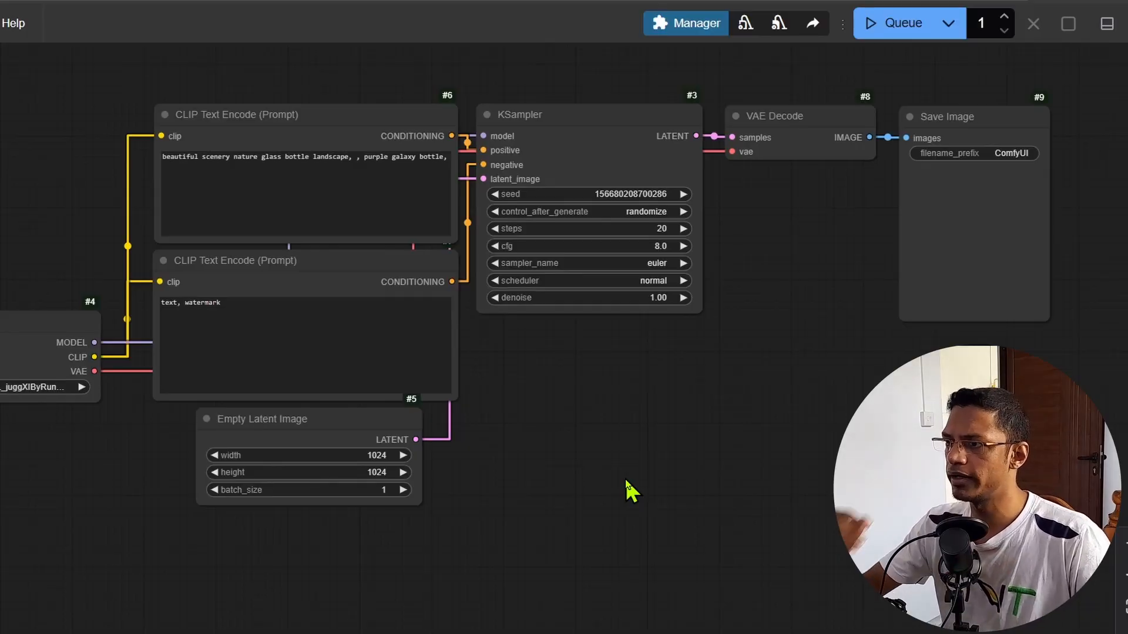
mouse_move(700, 86)
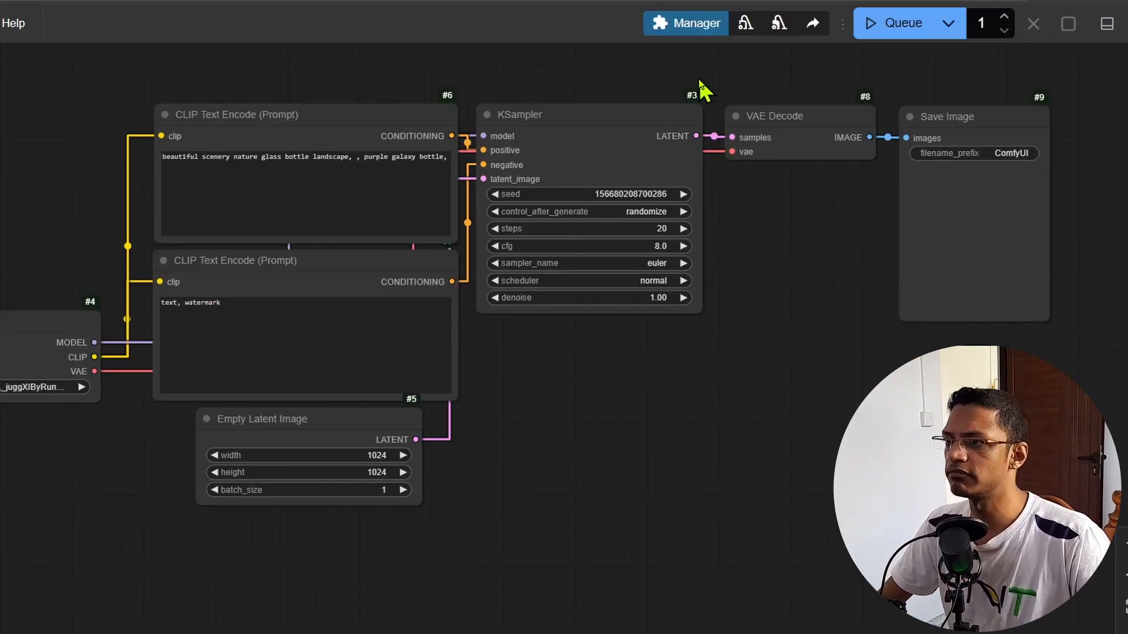
- Install the ComfyUI-RMBG node pack by 1038lab from the Custom Nodes Manager
left_click(685, 22)
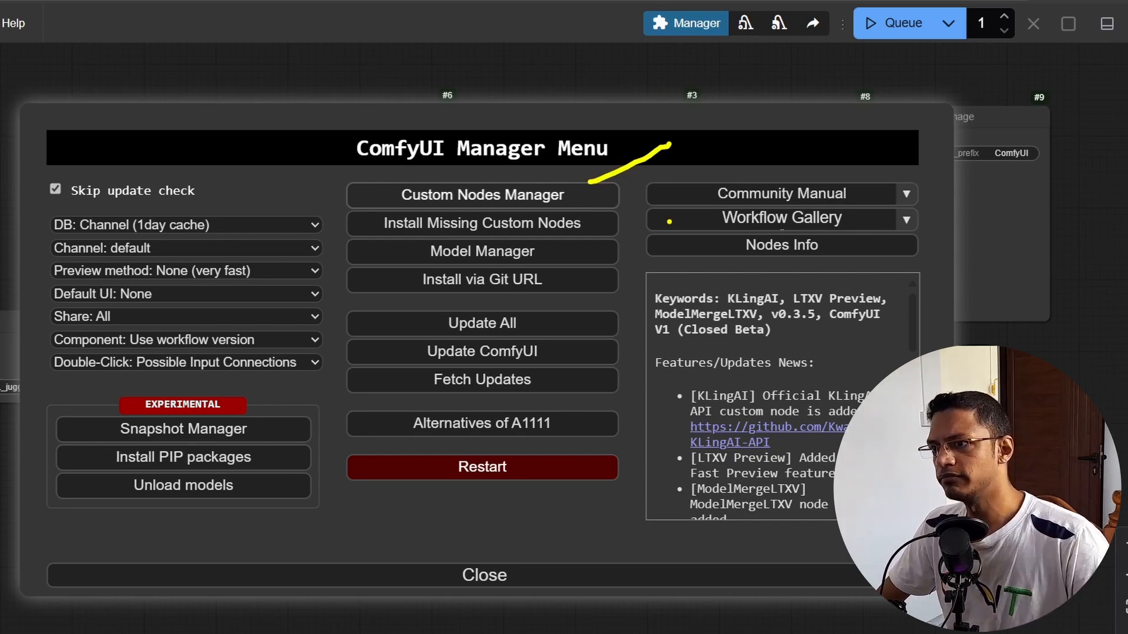
left_click(481, 194)
type("rmbg")
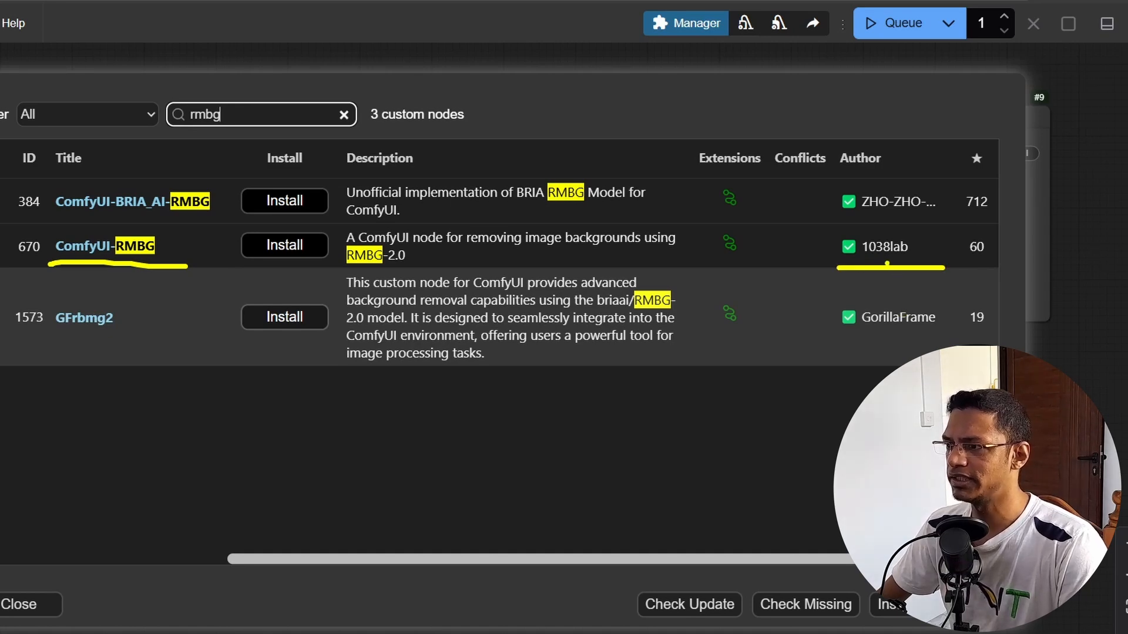
left_click(284, 245)
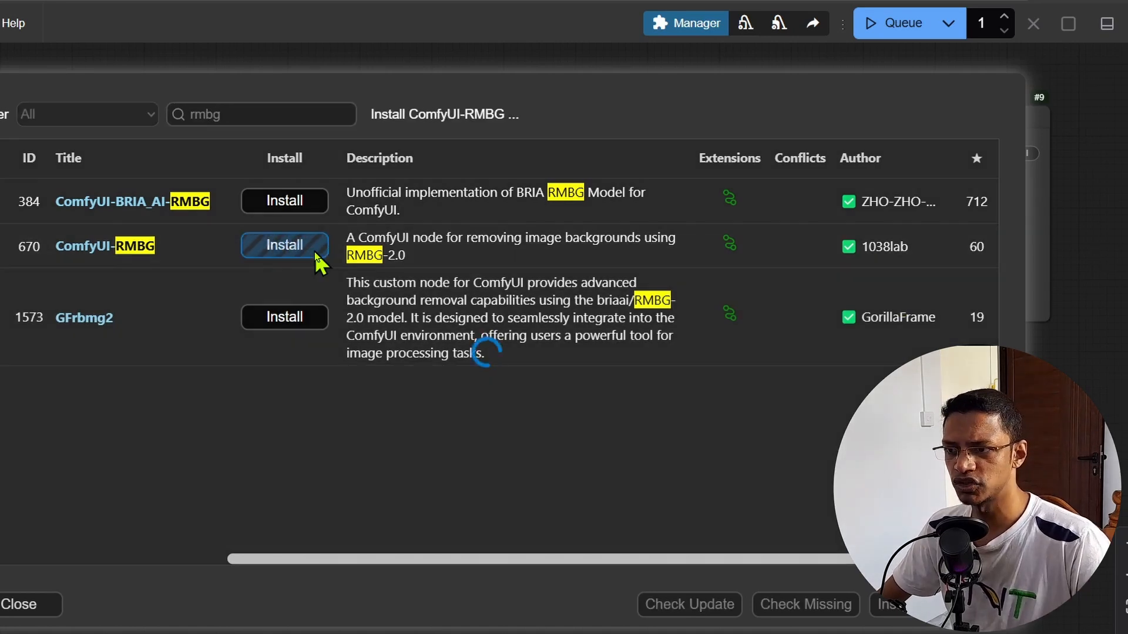
left_click(285, 246)
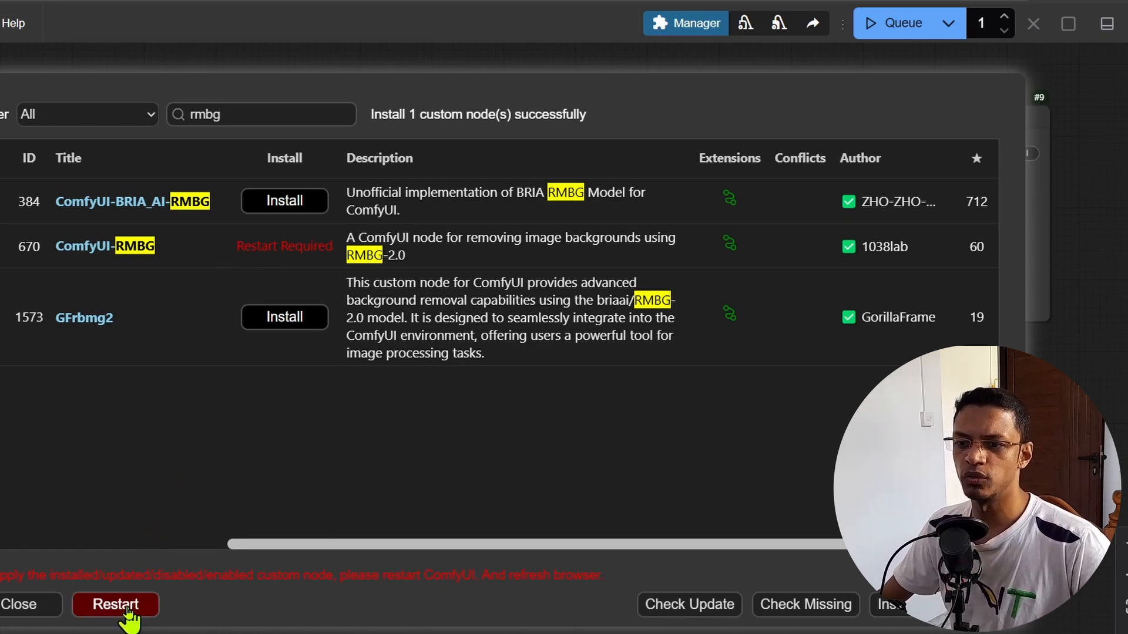
- Restart ComfyUI and confirm the ComfyUI-RMBG import line in the startup log
left_click(115, 604)
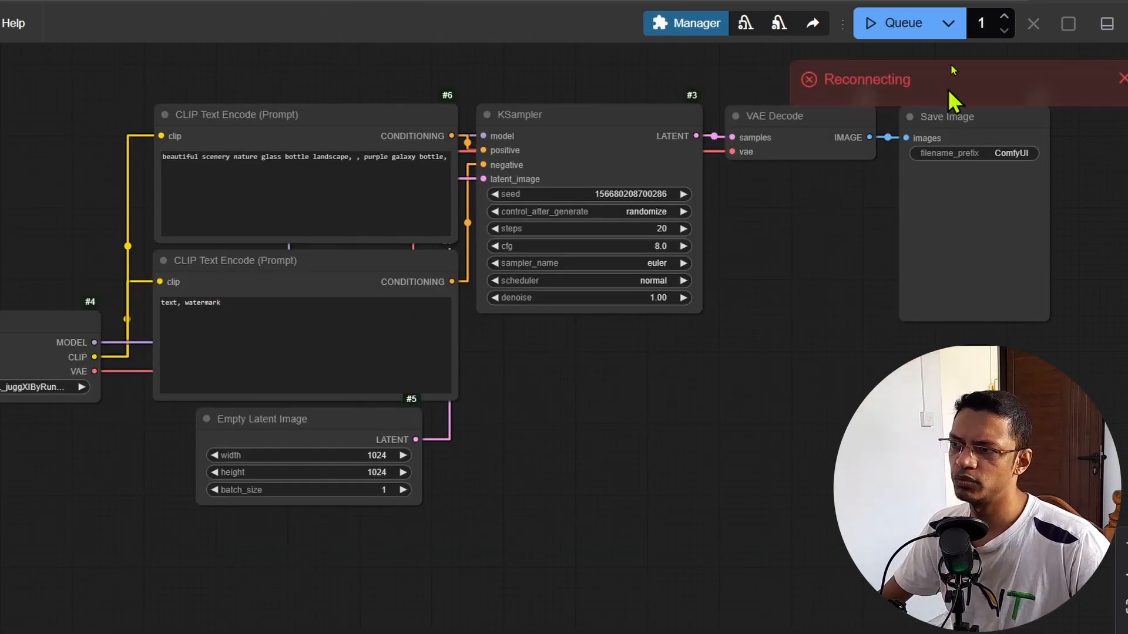
mouse_move(952, 98)
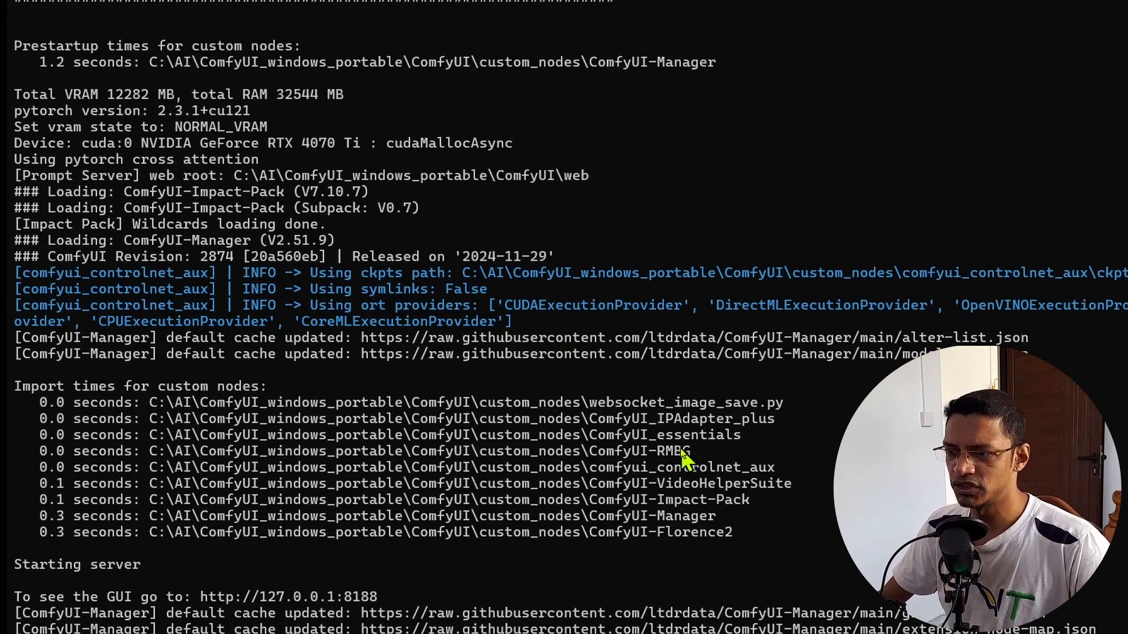
double_click(636, 451)
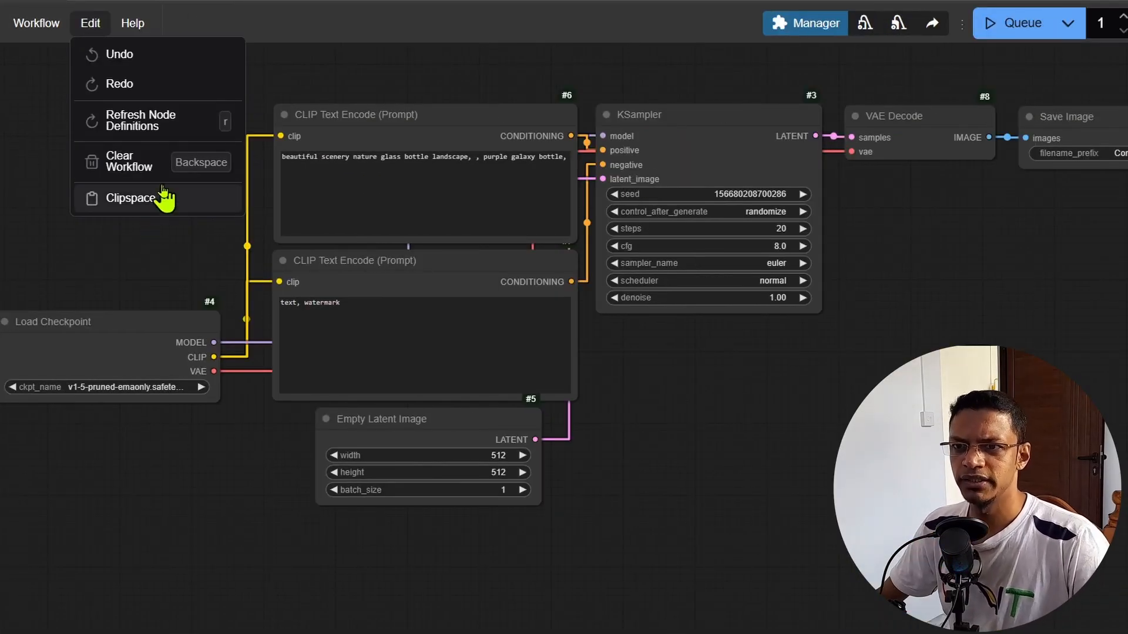
mouse_move(152, 169)
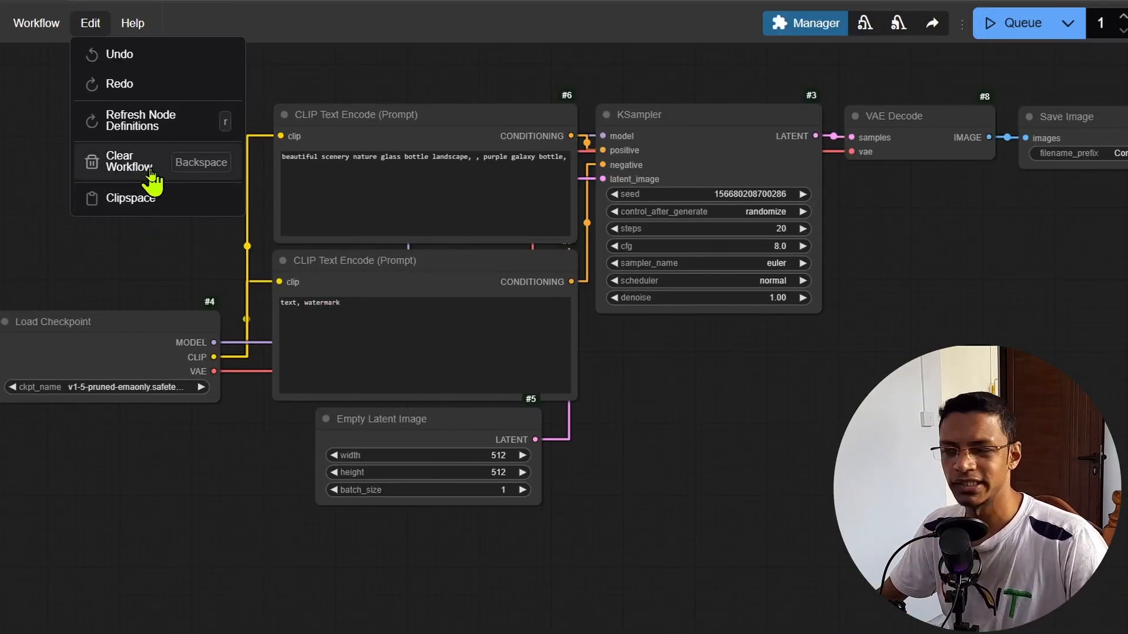
- Clear the canvas and add the RMBG (RMBG-2.0, INSPYRENET, BEN) node via the Add Node menu
left_click(126, 161)
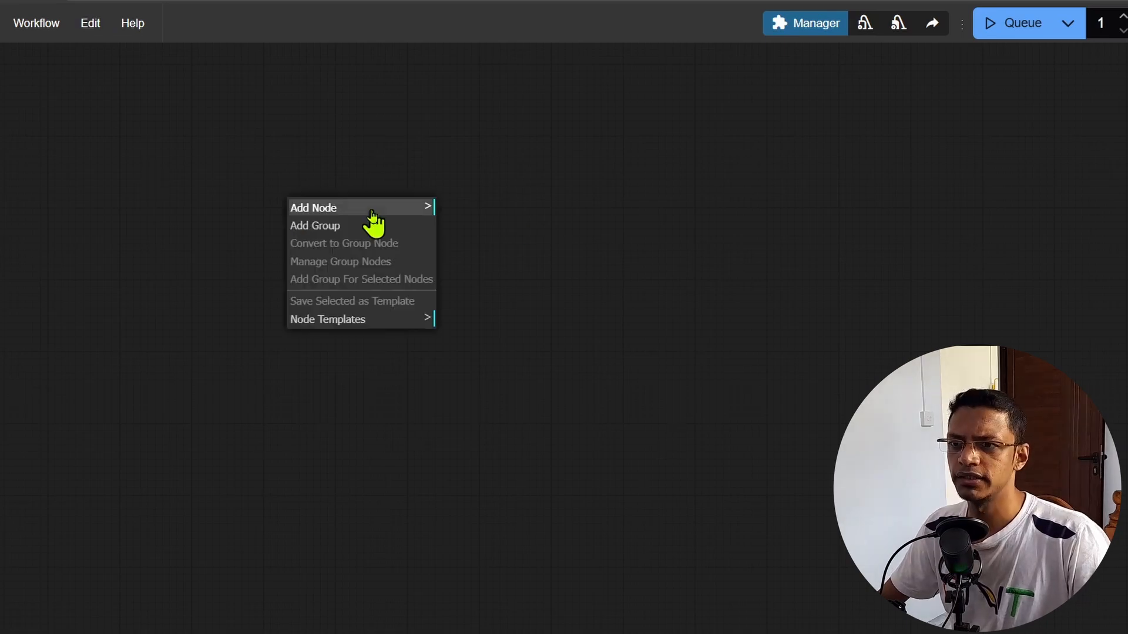
mouse_move(313, 208)
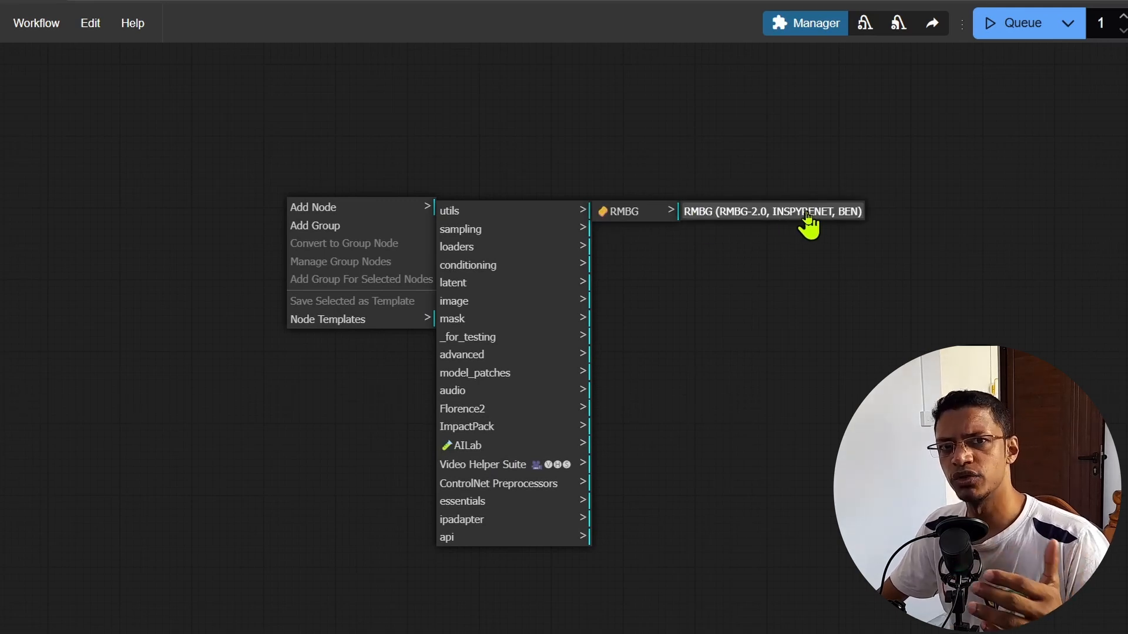
left_click(771, 212)
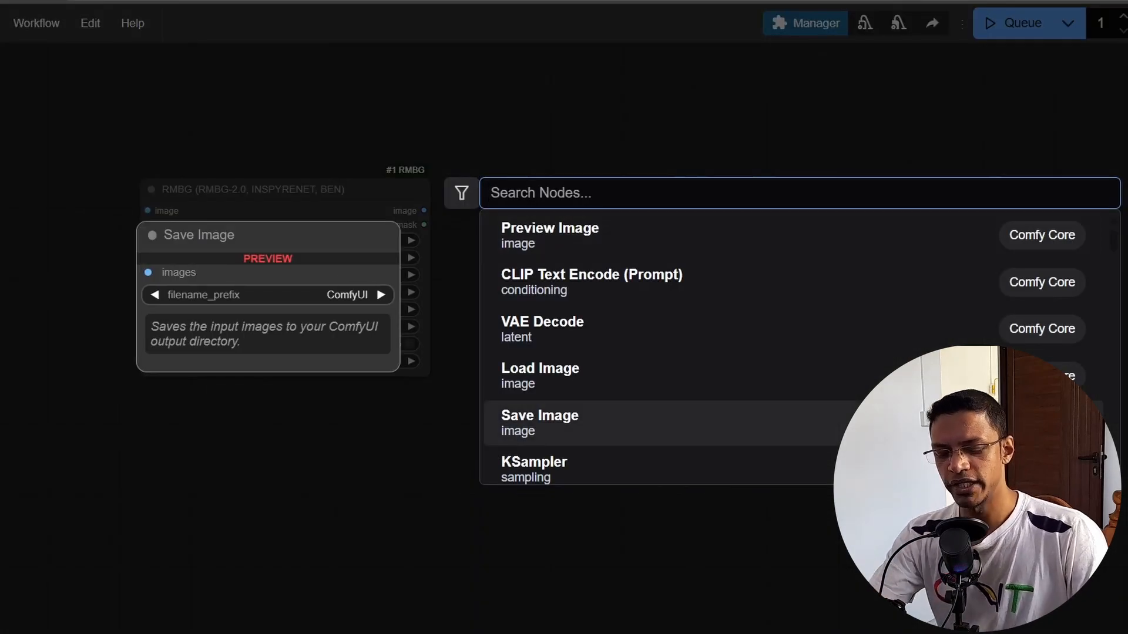
type("RMBG")
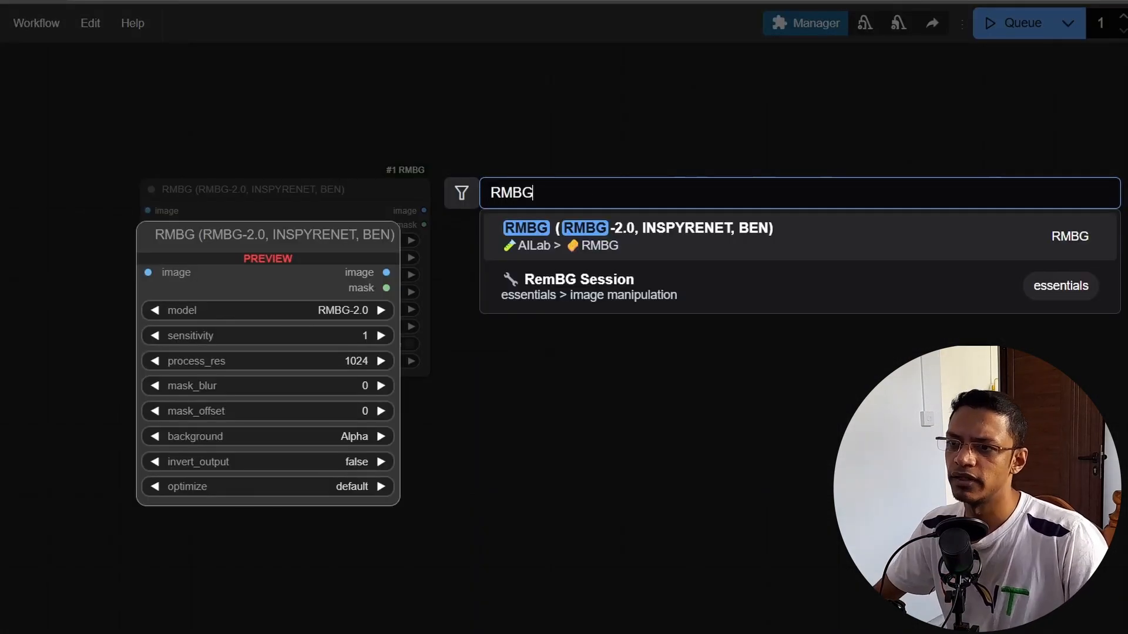
mouse_move(708, 238)
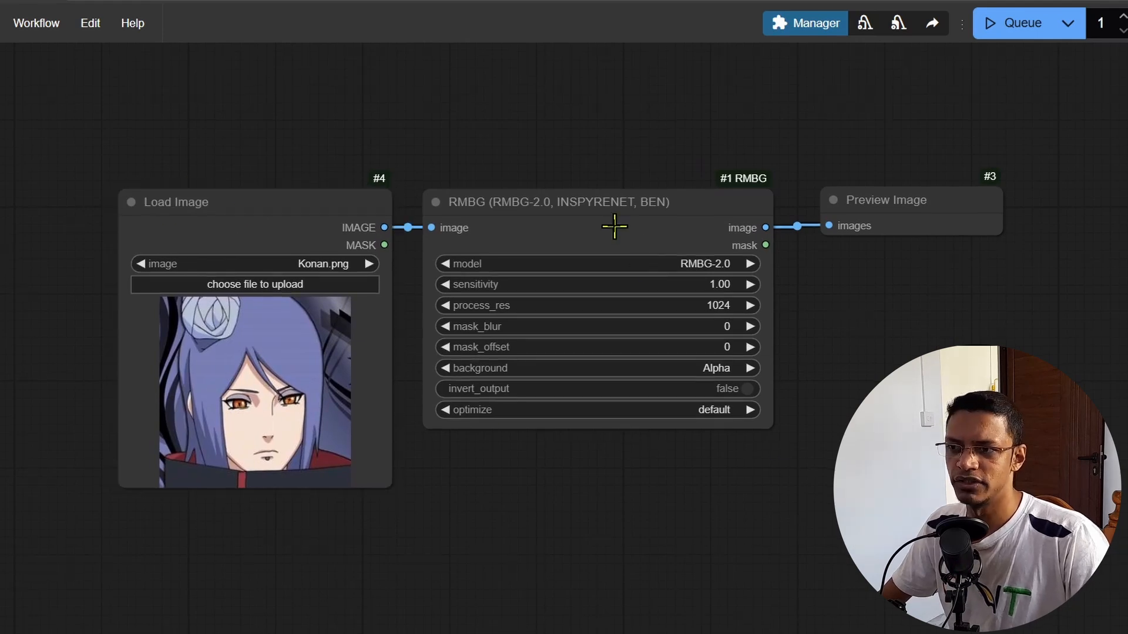
- Add a Save Image node wired to the RMBG node's image output
left_click(550, 202)
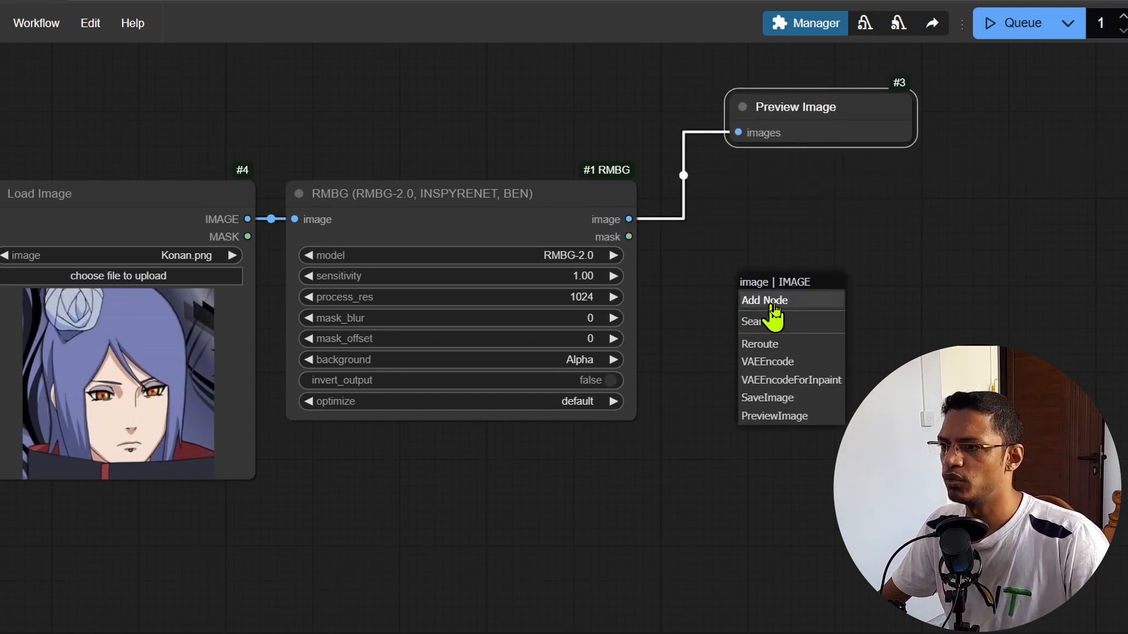
left_click(767, 399)
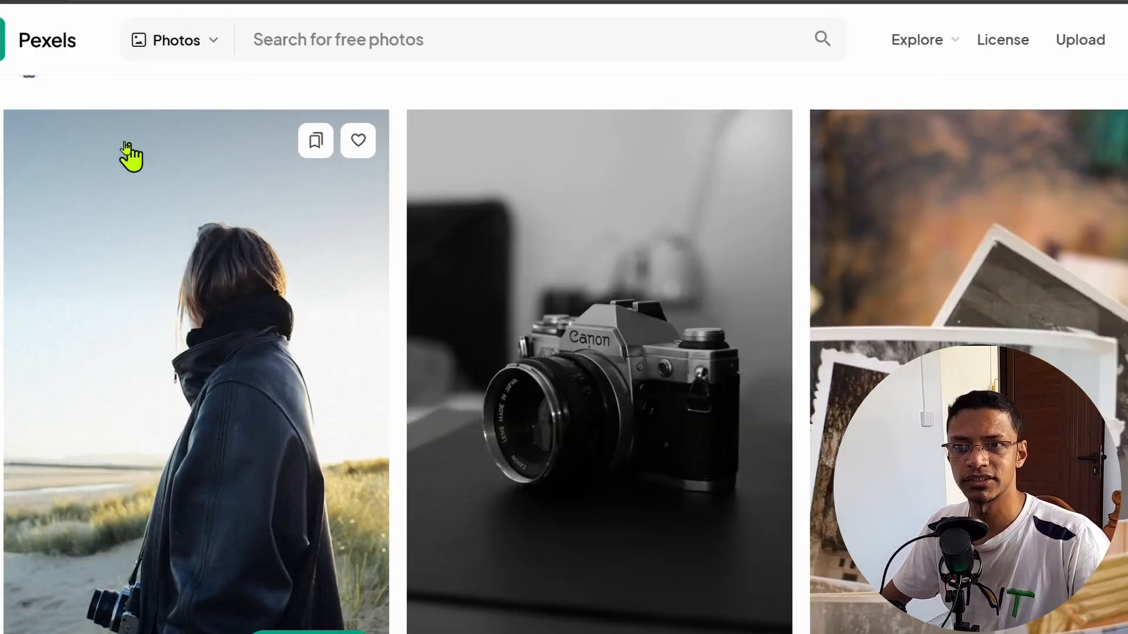
mouse_move(277, 557)
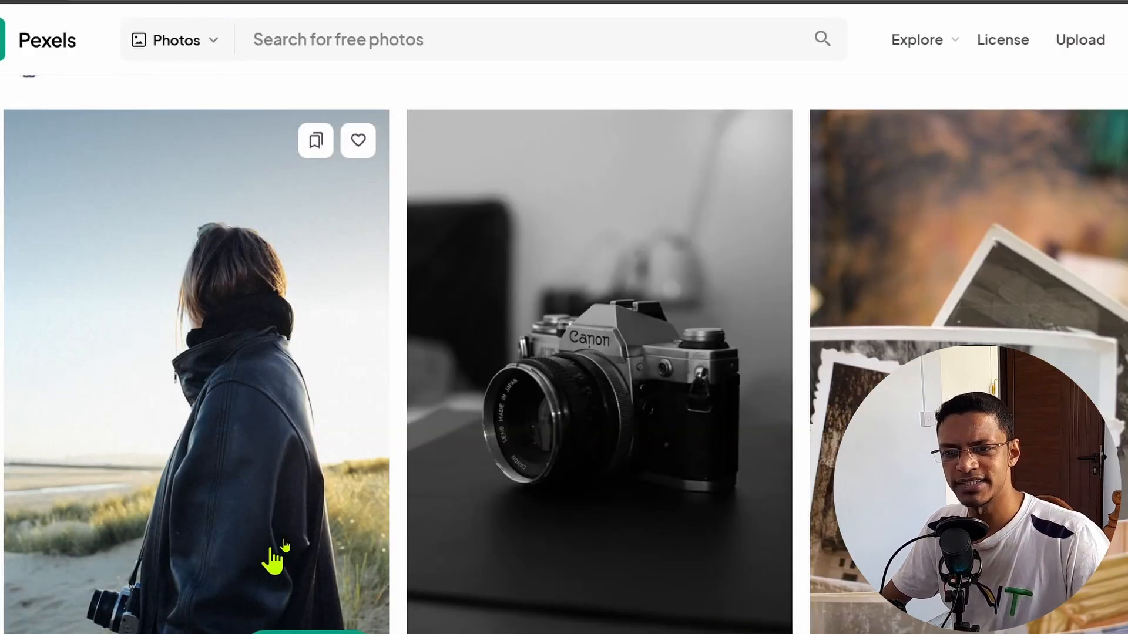
mouse_move(320, 515)
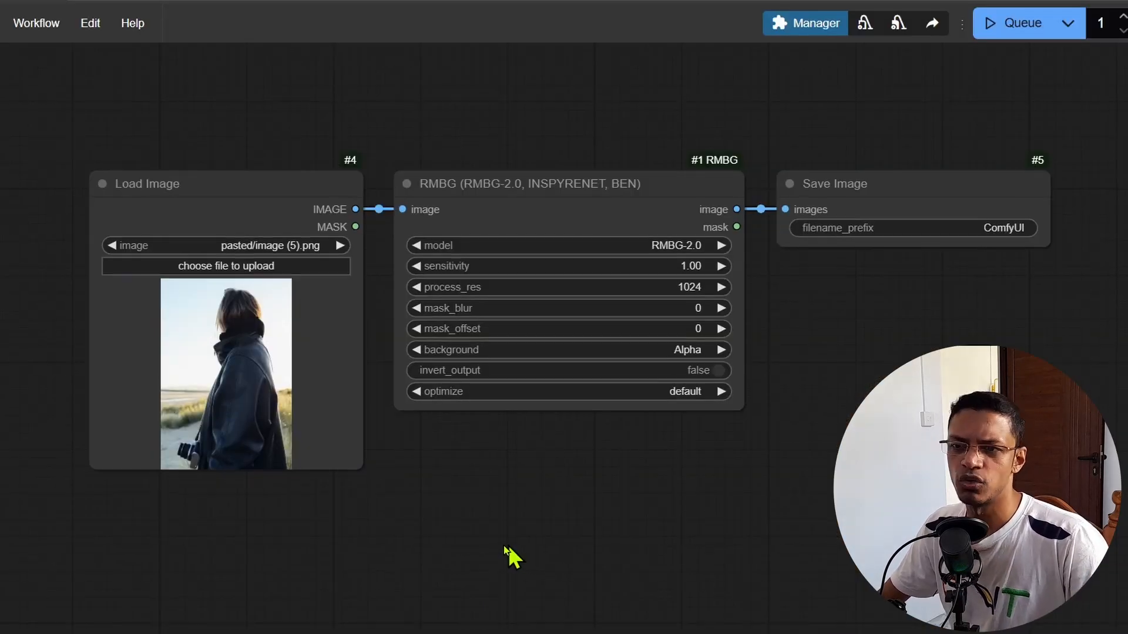
mouse_move(295, 569)
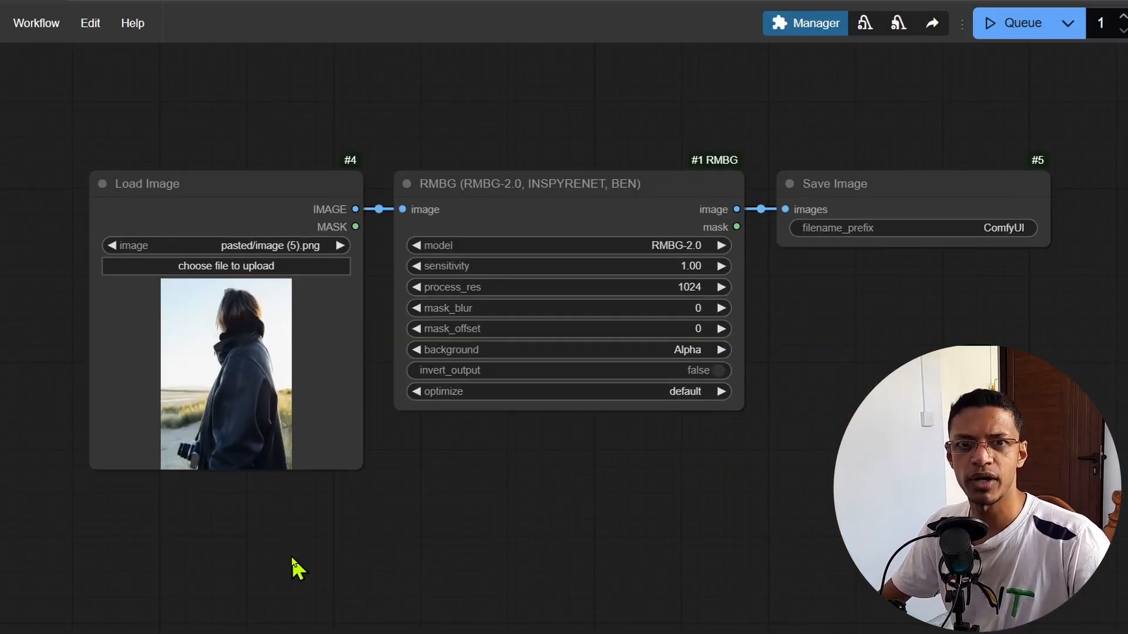
mouse_move(210, 481)
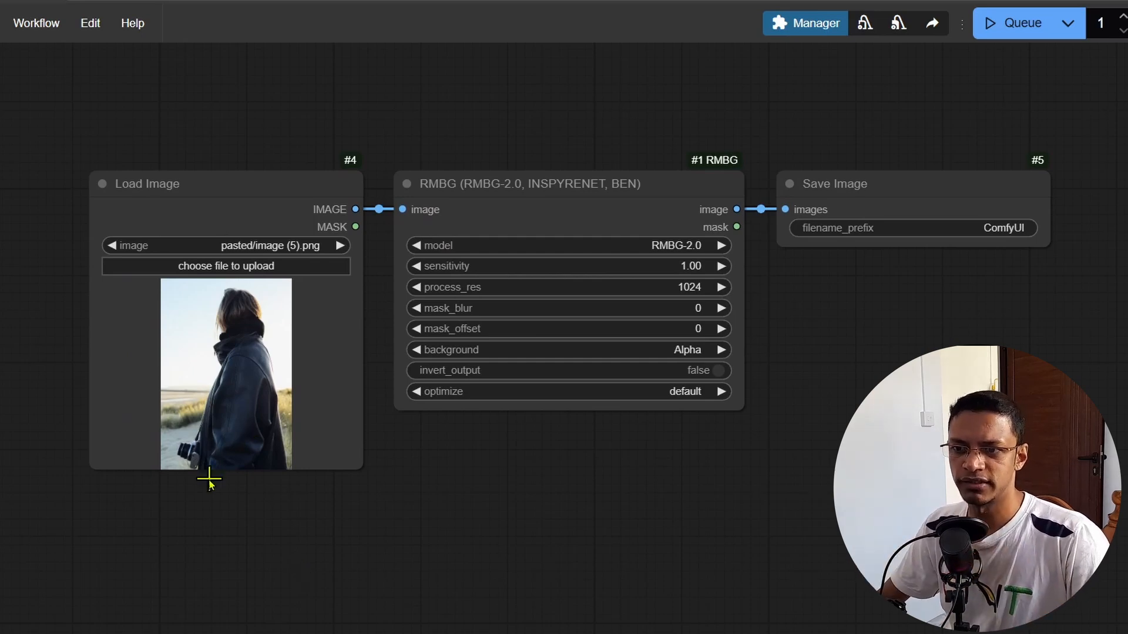
mouse_move(647, 624)
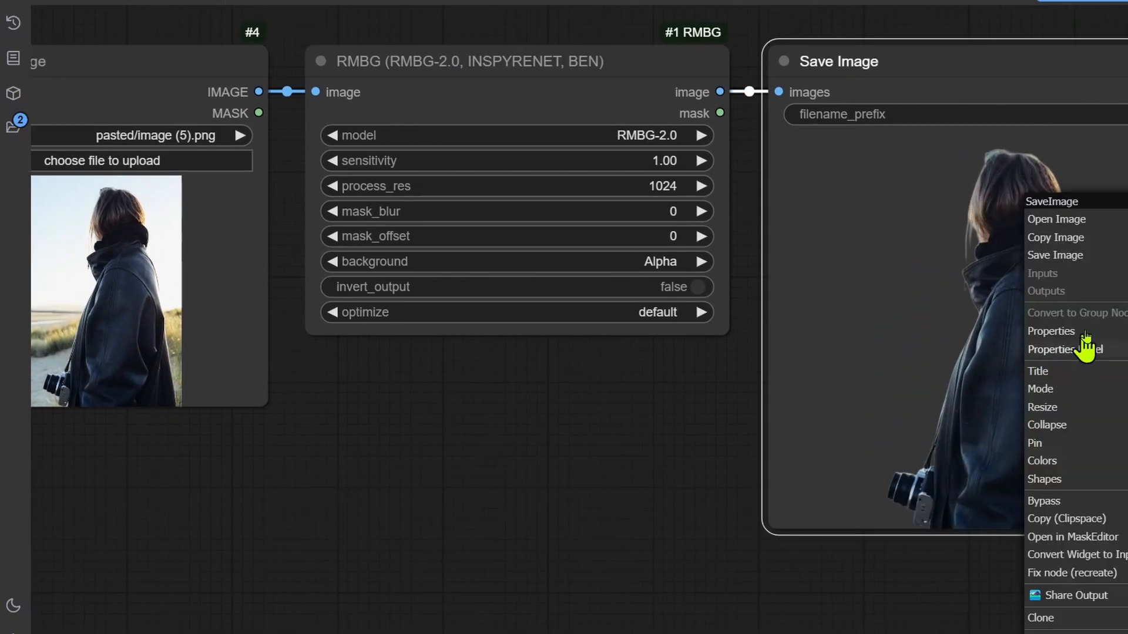
- Bring up the Save Image node's Properties Panel after running the workflow
left_click(1056, 220)
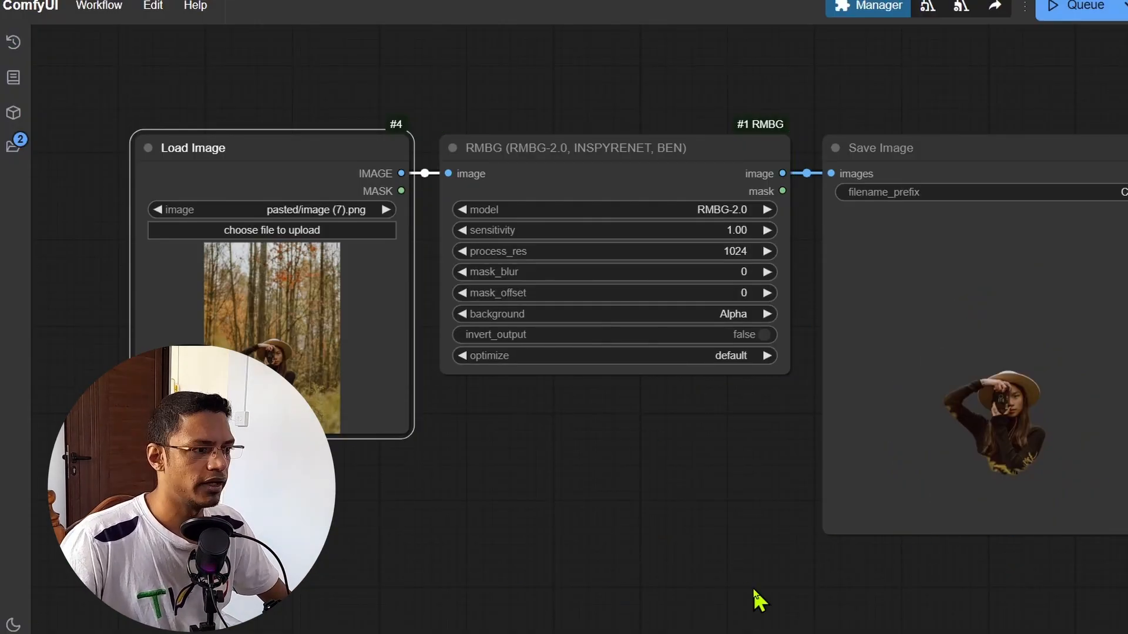
mouse_move(702, 555)
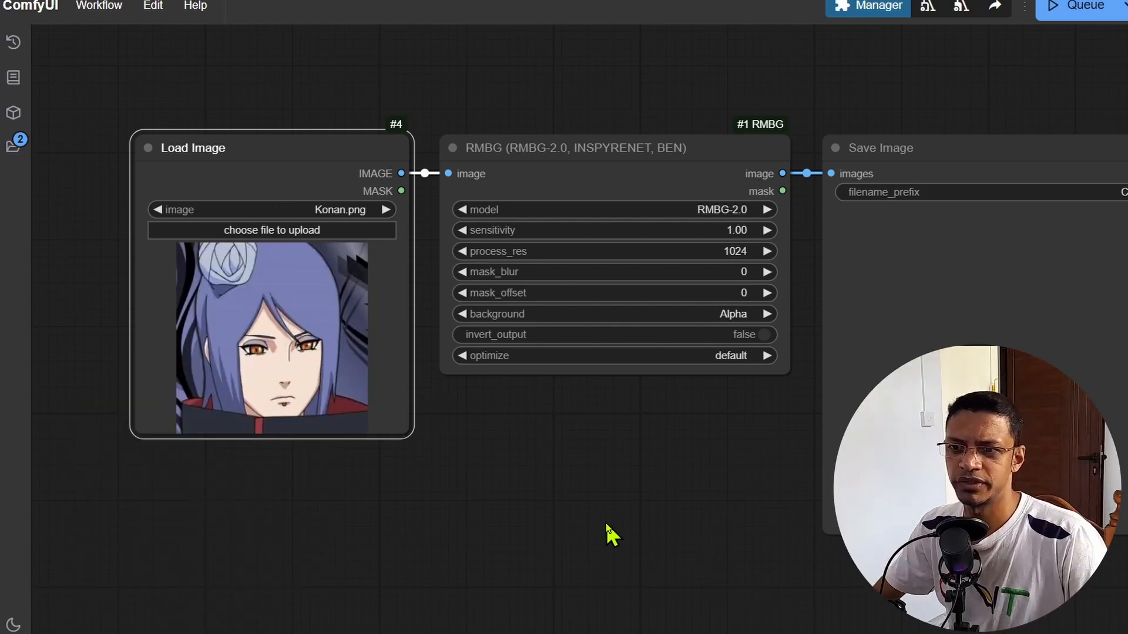
mouse_move(392, 481)
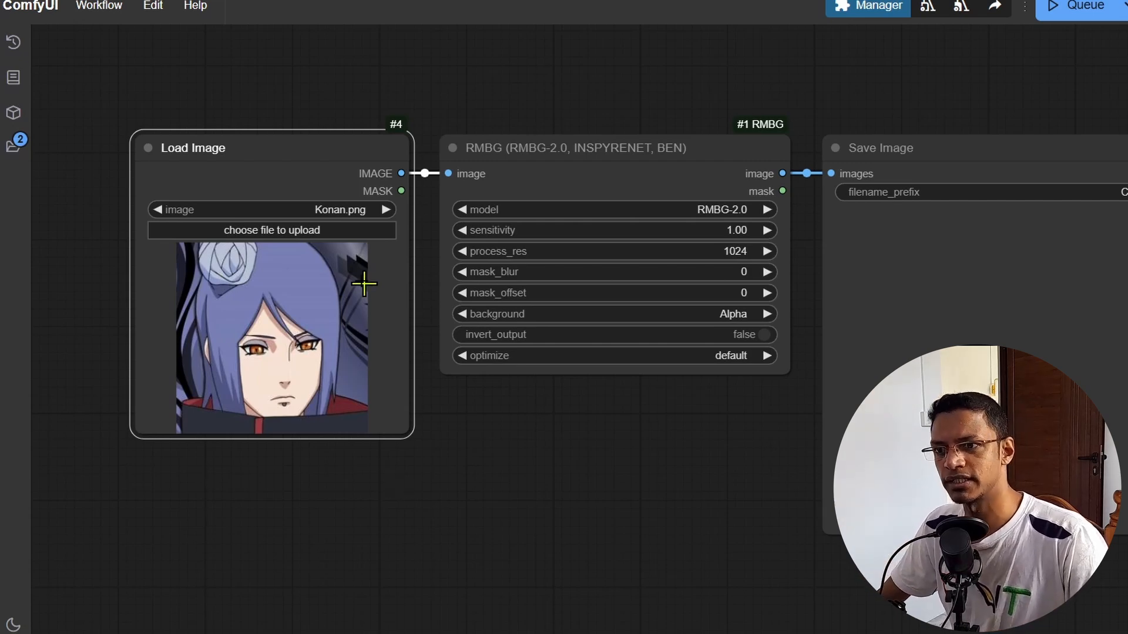
mouse_move(352, 370)
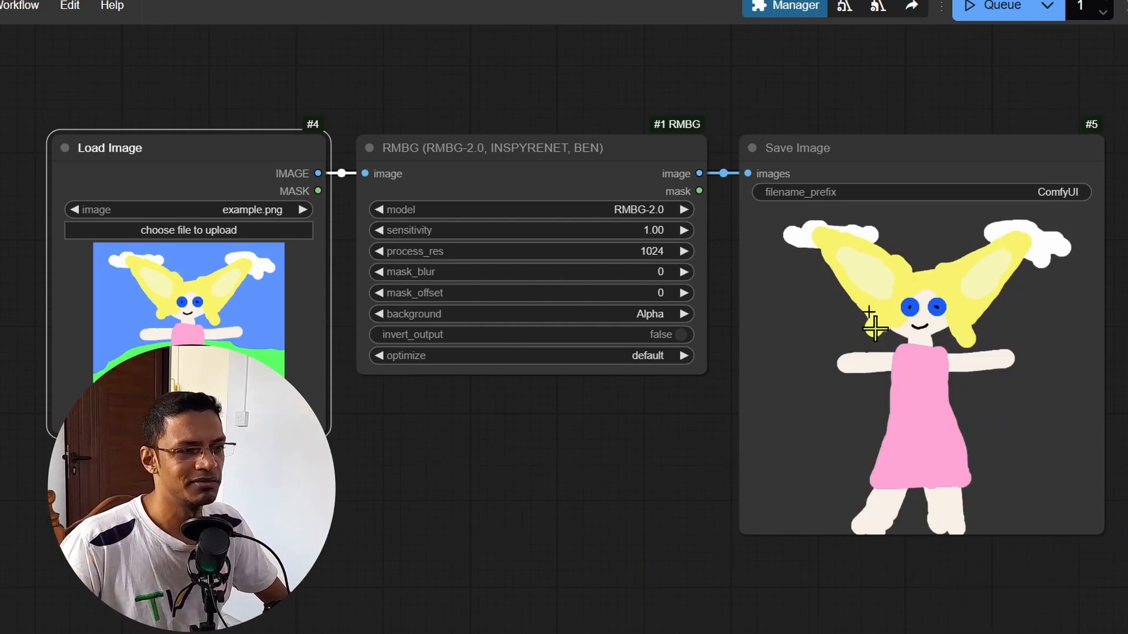
mouse_move(1092, 241)
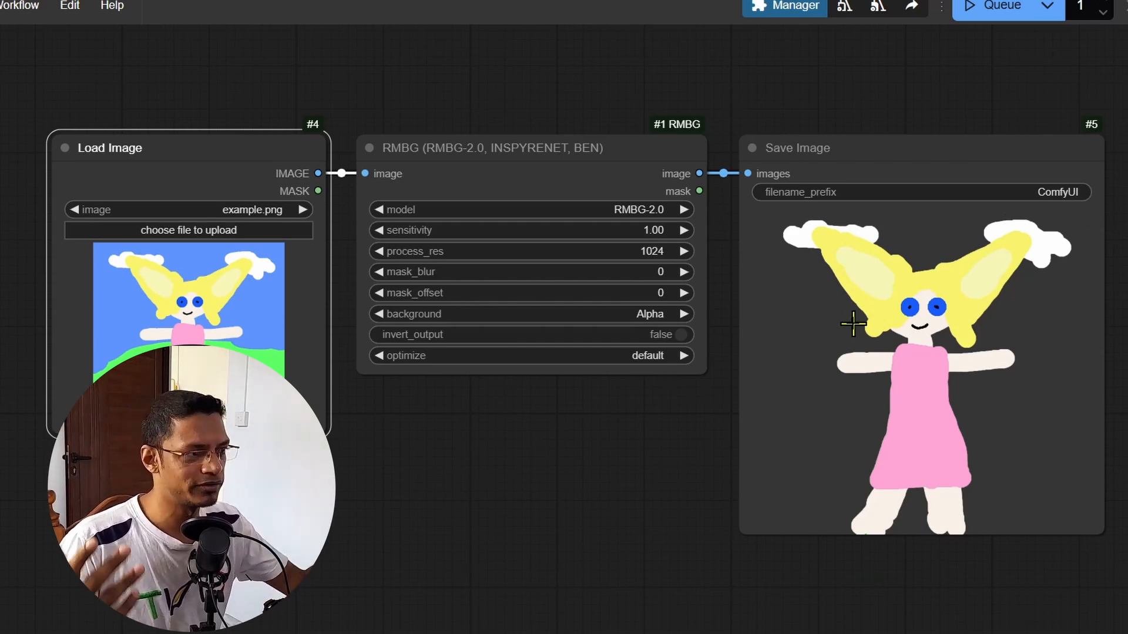
mouse_move(735, 431)
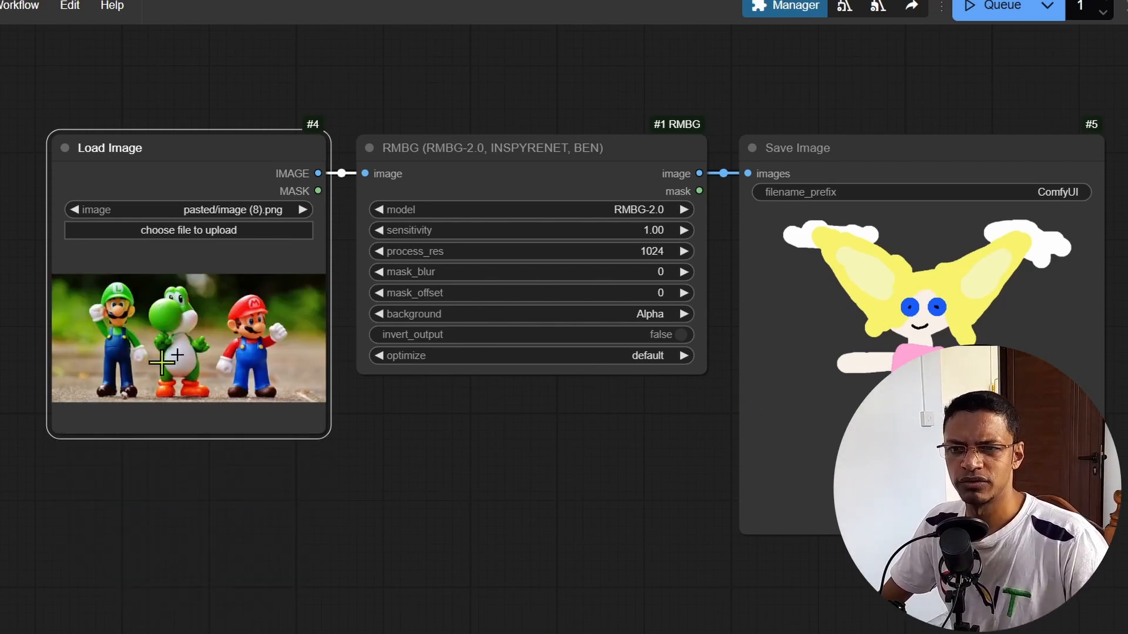
mouse_move(498, 597)
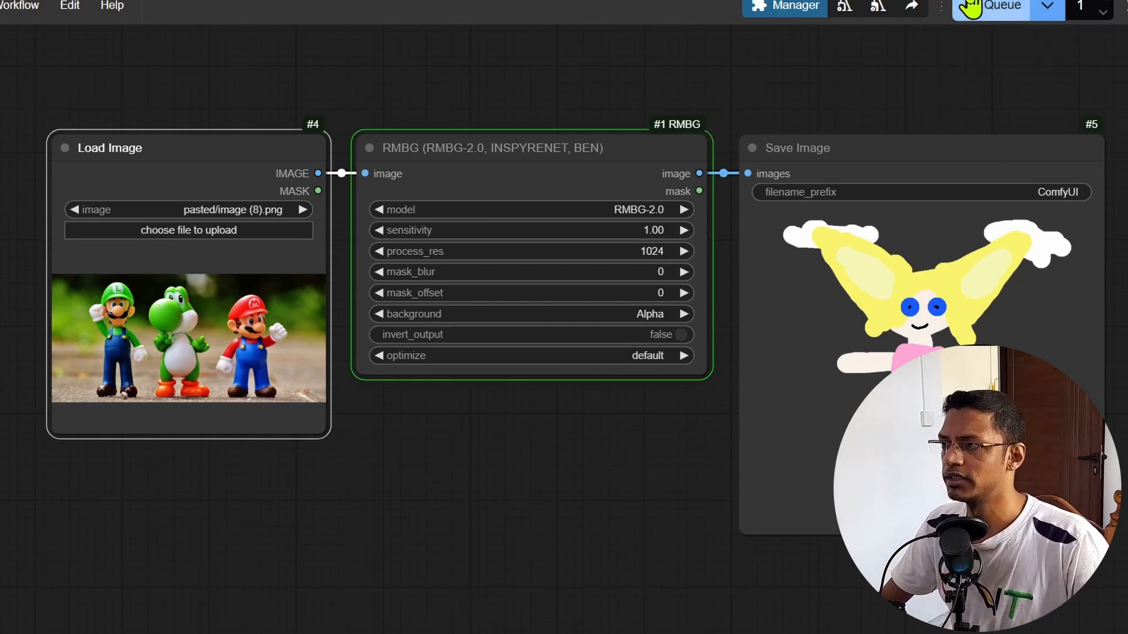
- Queue the RMBG workflow on the pasted toy figures photo
left_click(998, 7)
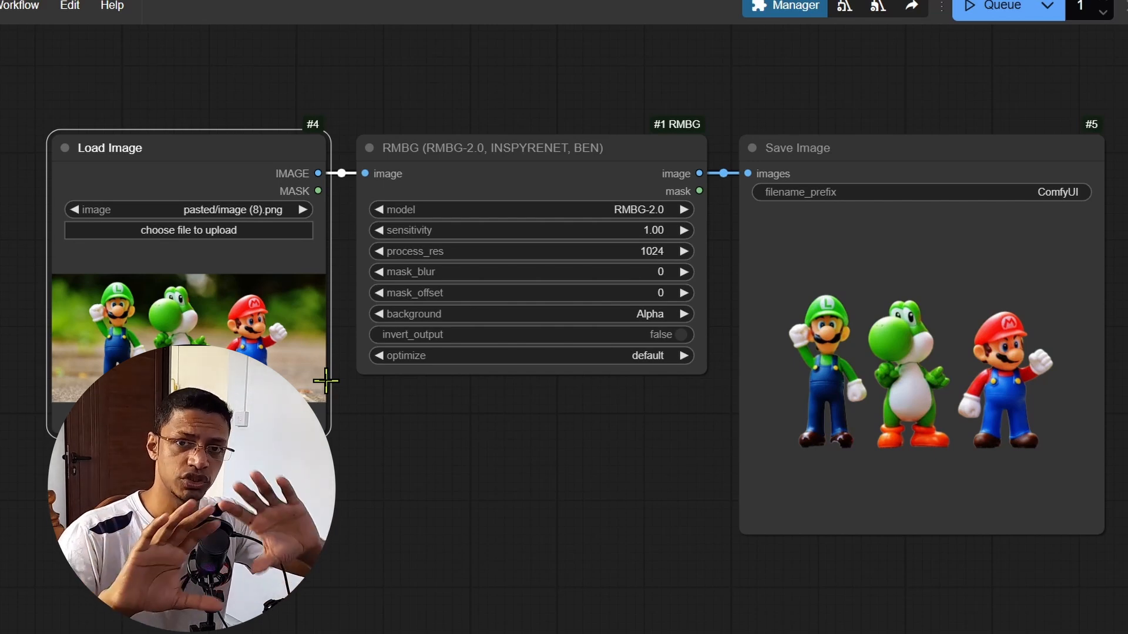
mouse_move(341, 385)
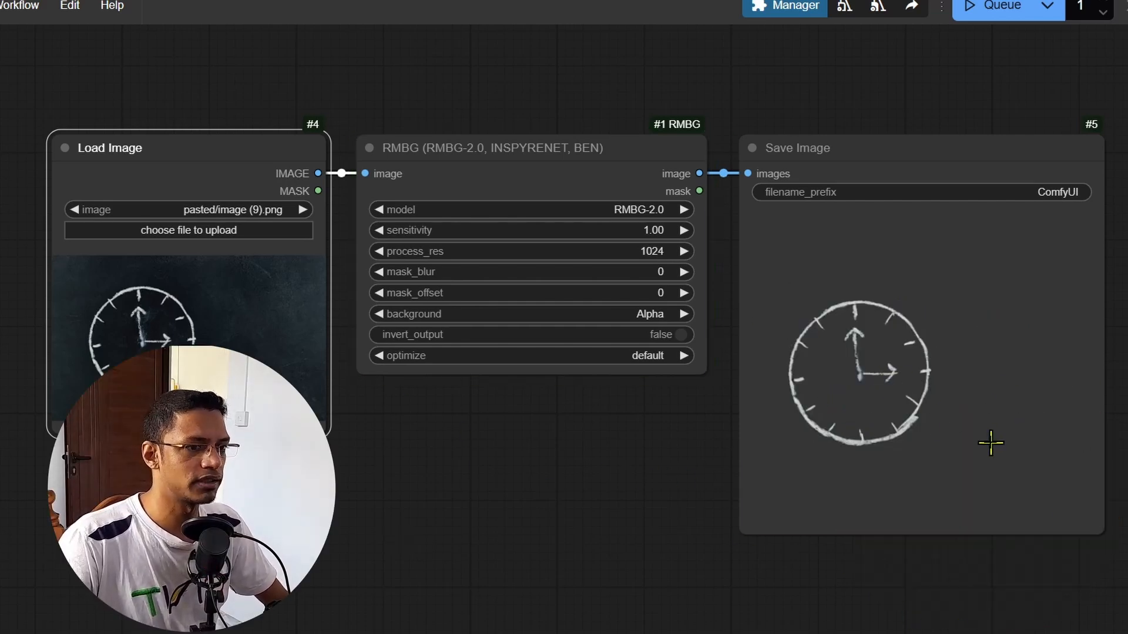
mouse_move(240, 264)
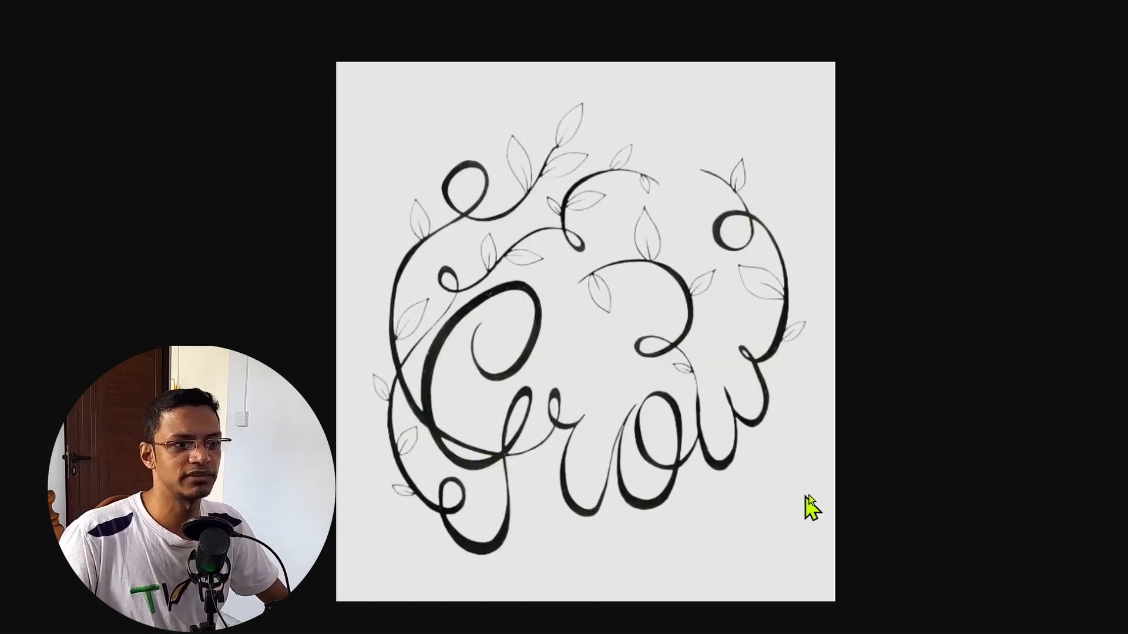
mouse_move(491, 434)
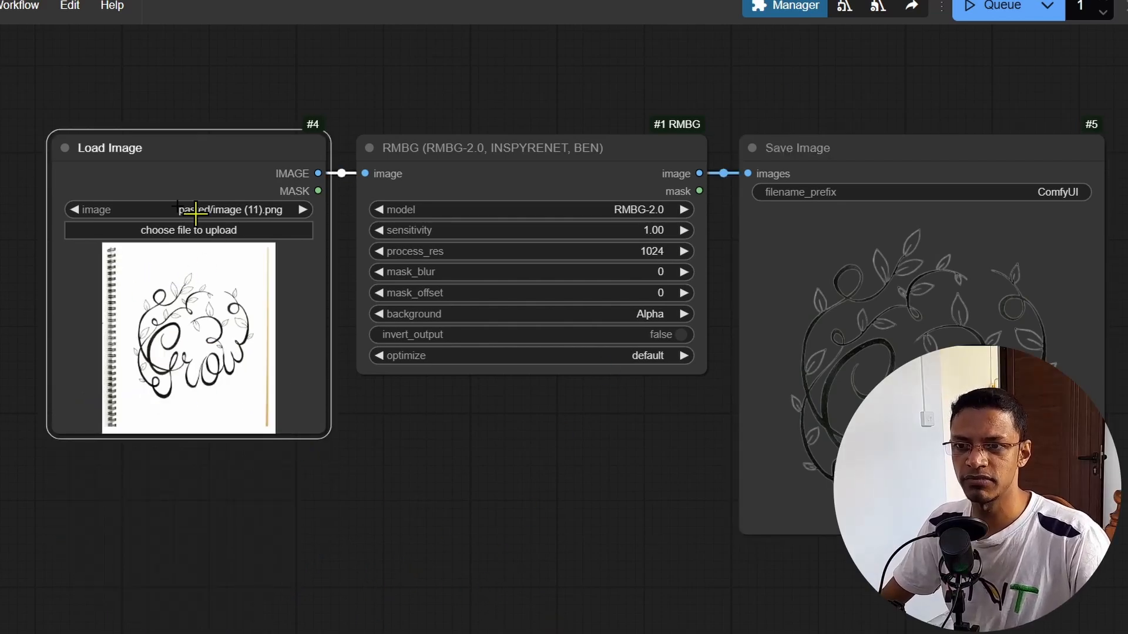
mouse_move(109, 315)
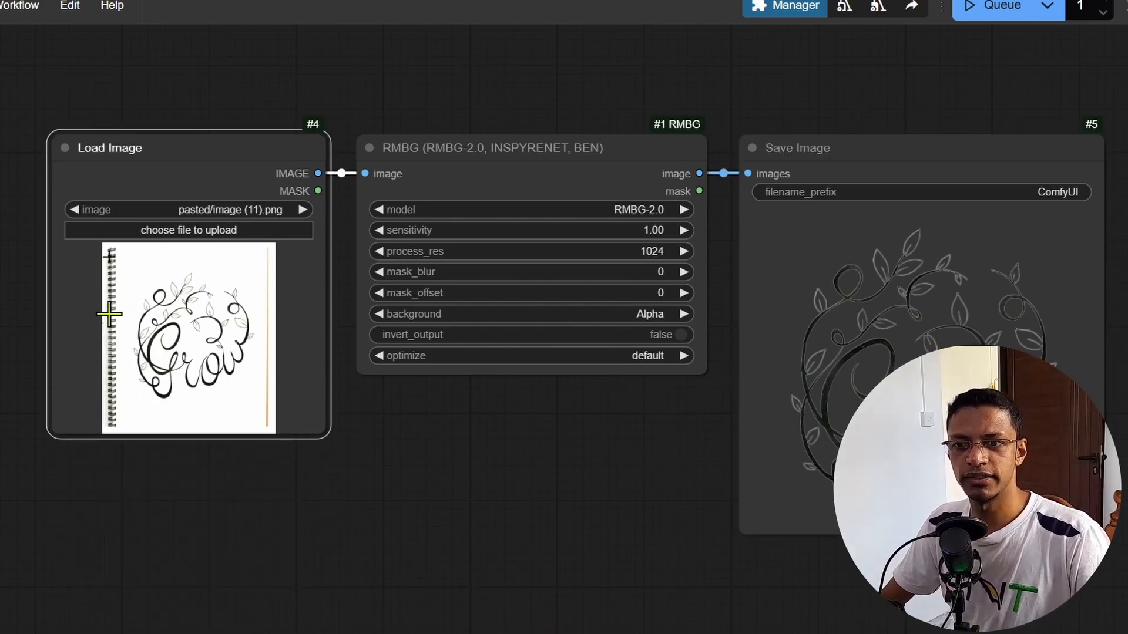
mouse_move(111, 464)
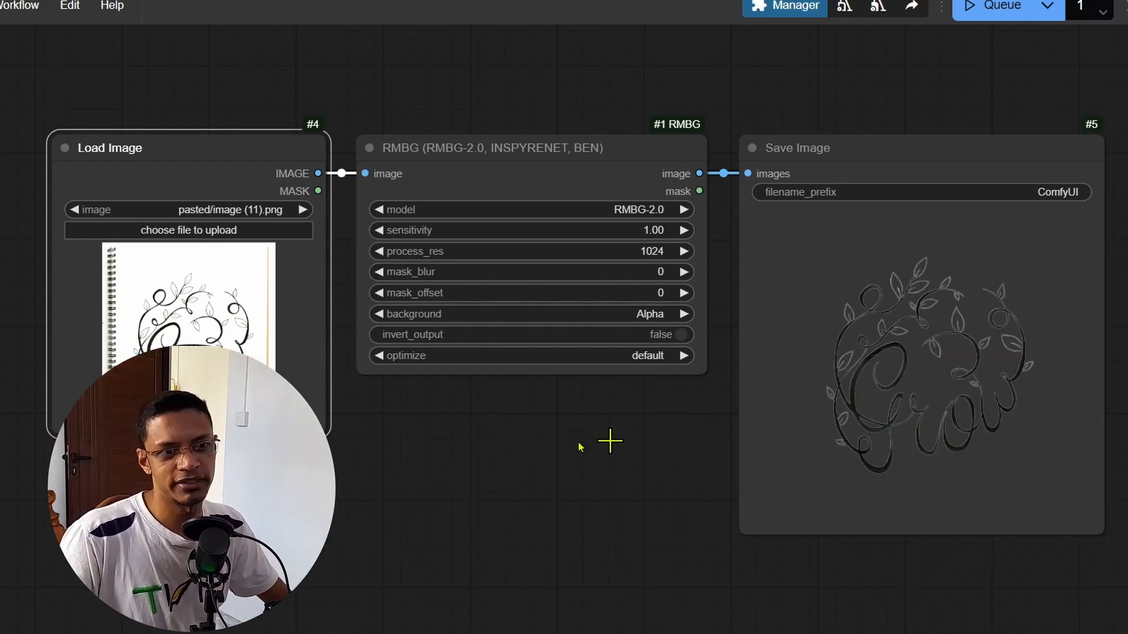
mouse_move(647, 549)
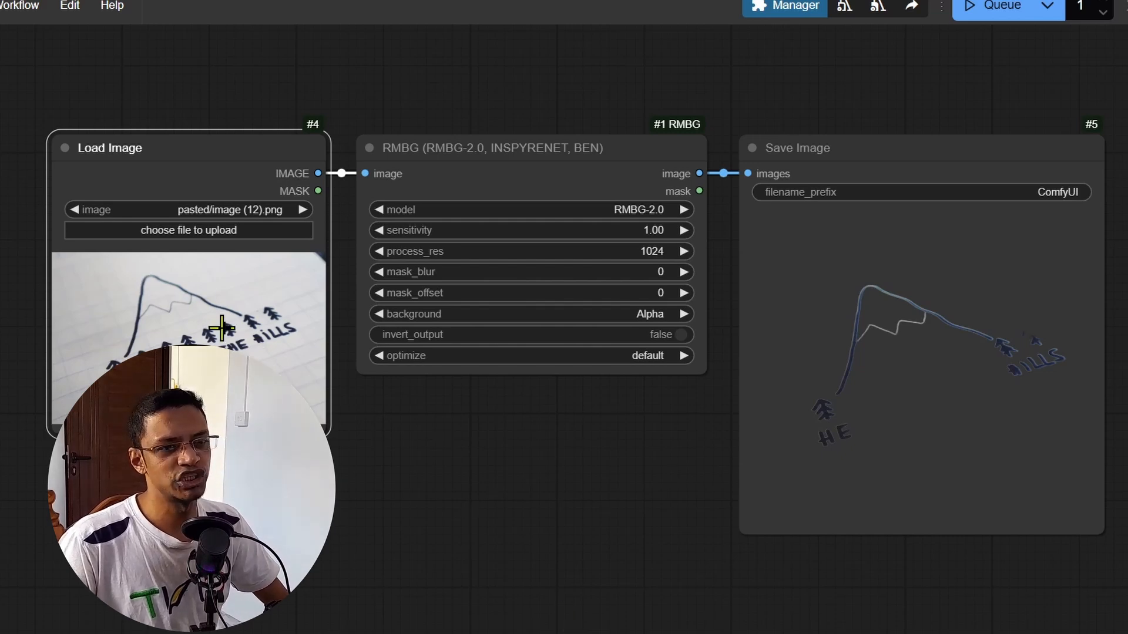
mouse_move(927, 438)
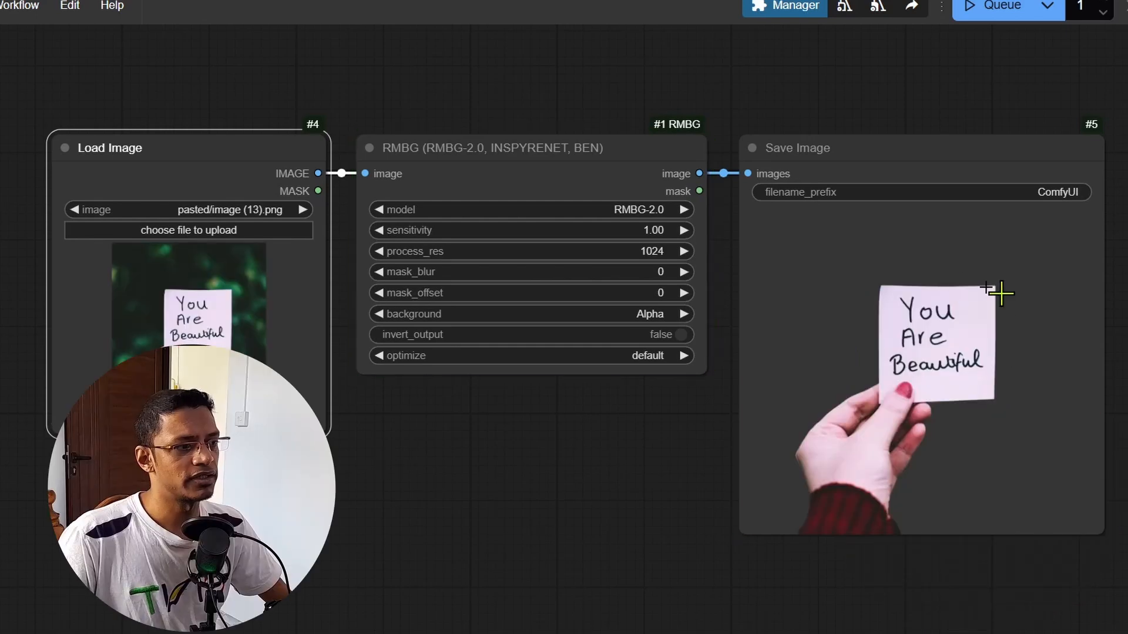
mouse_move(1108, 392)
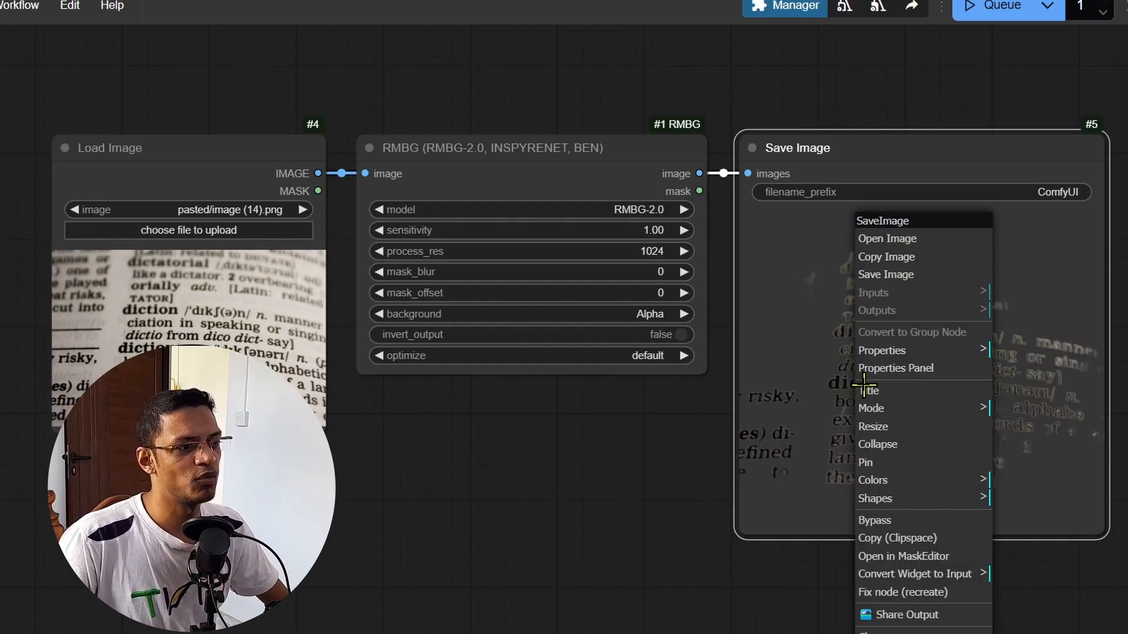
- Show the dictionary page cut-out from Save Image as a standalone full-size image
left_click(887, 238)
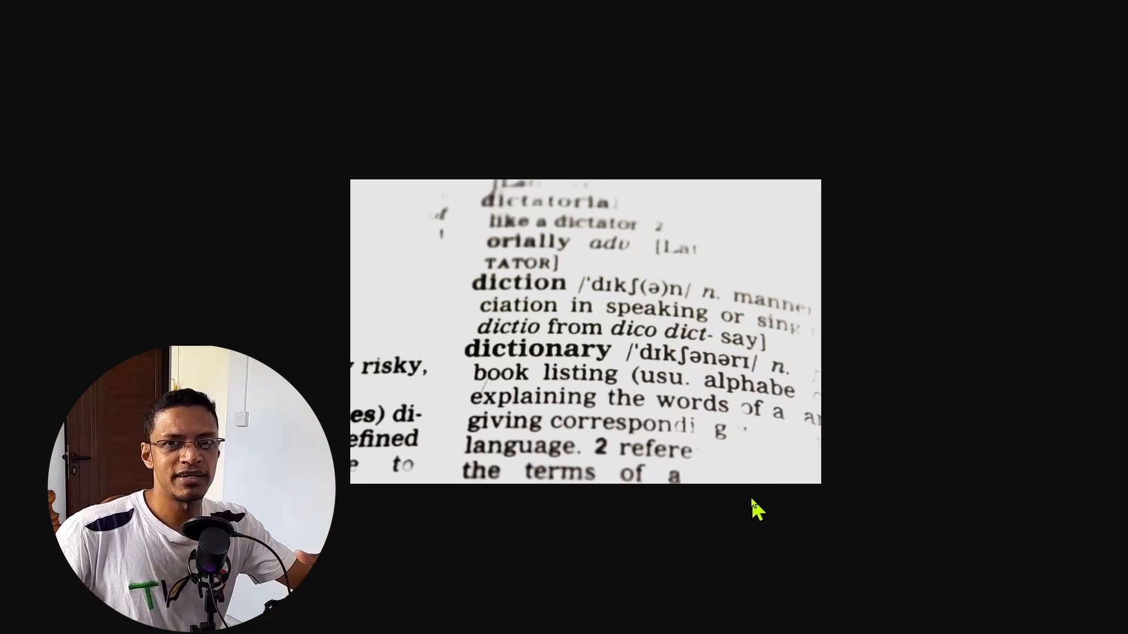
mouse_move(822, 164)
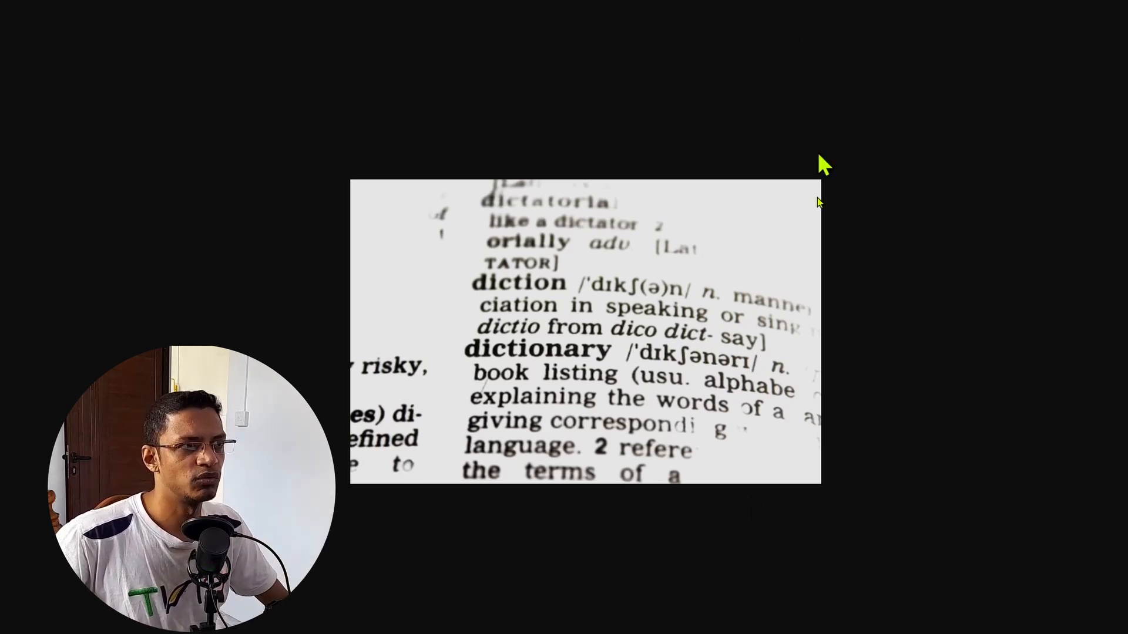
mouse_move(944, 506)
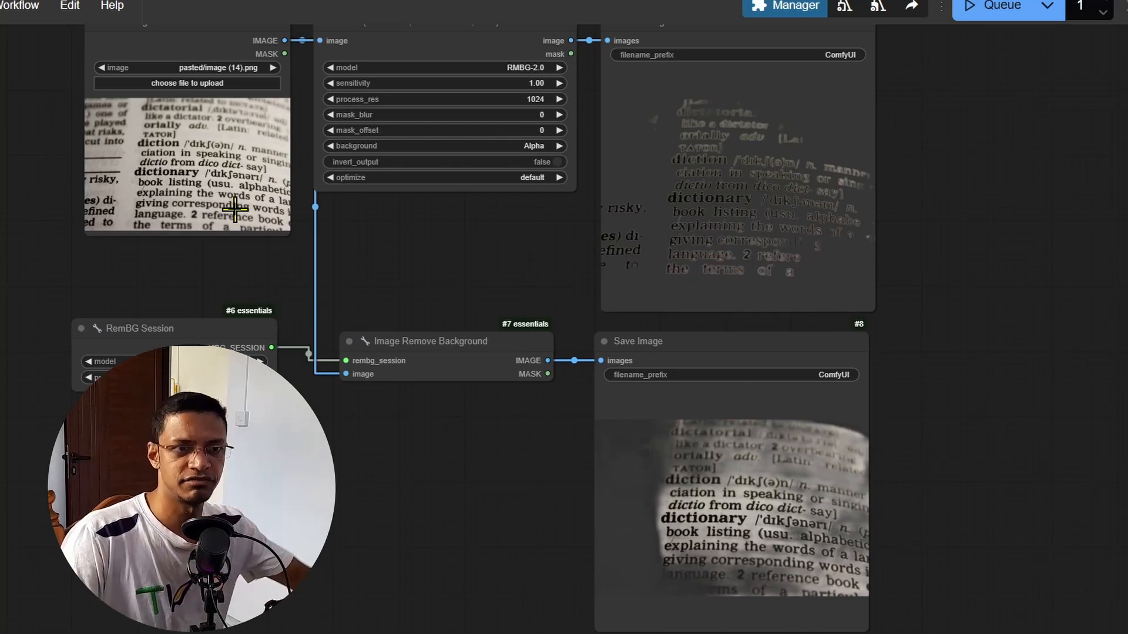
mouse_move(219, 259)
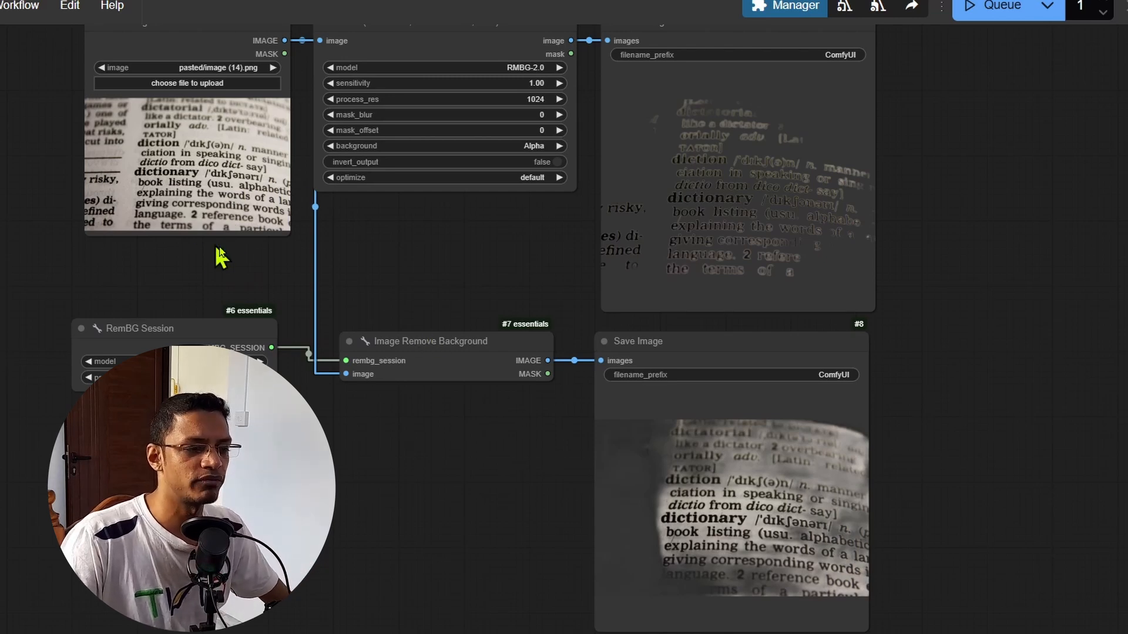
mouse_move(908, 588)
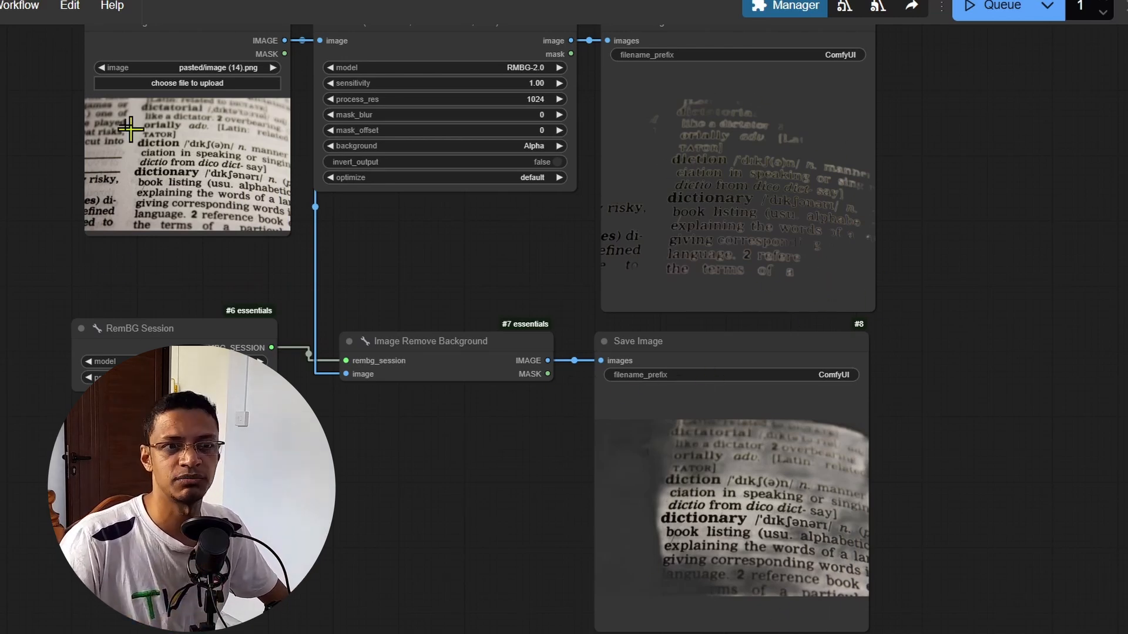
- Scroll to the RemBG Session → Image Remove Background chain to compare its output with RMBG's
scroll("down", 3)
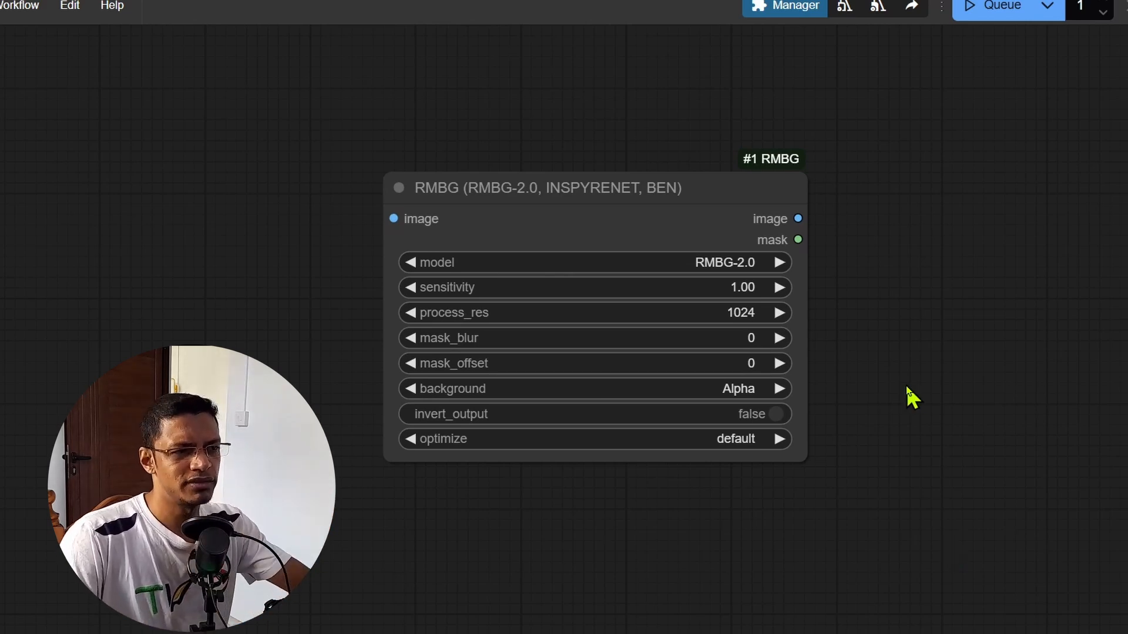
mouse_move(780, 519)
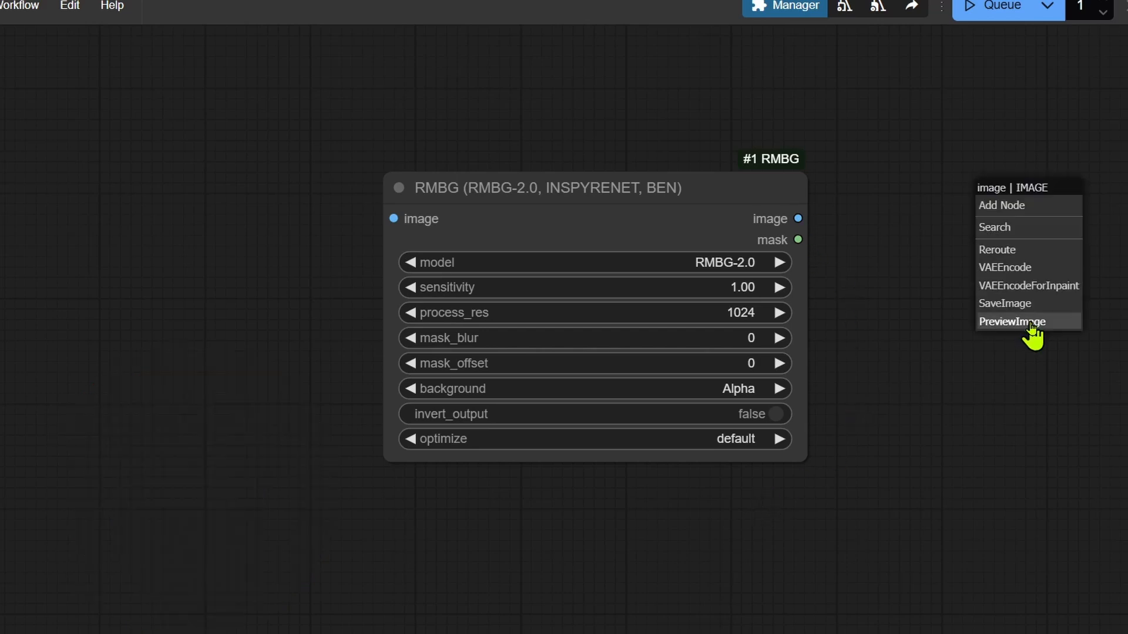
- Attach a PreviewImage node to the RMBG node's image output
left_click(1005, 303)
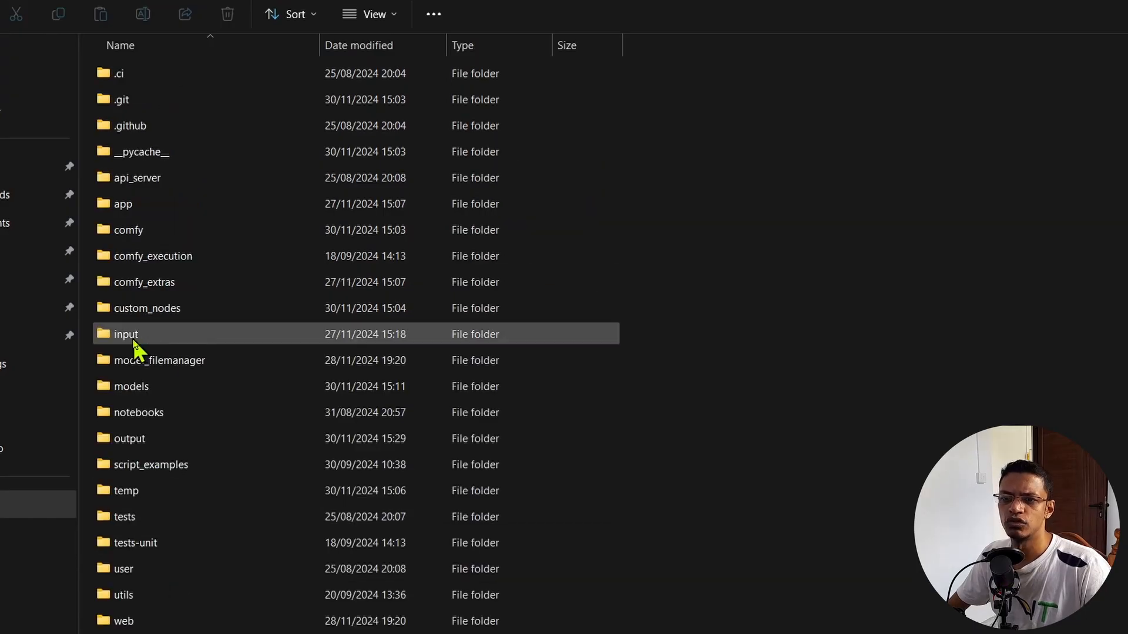
- Show the ComfyUI input folder with the ten timestamped JPG photos
double_click(126, 334)
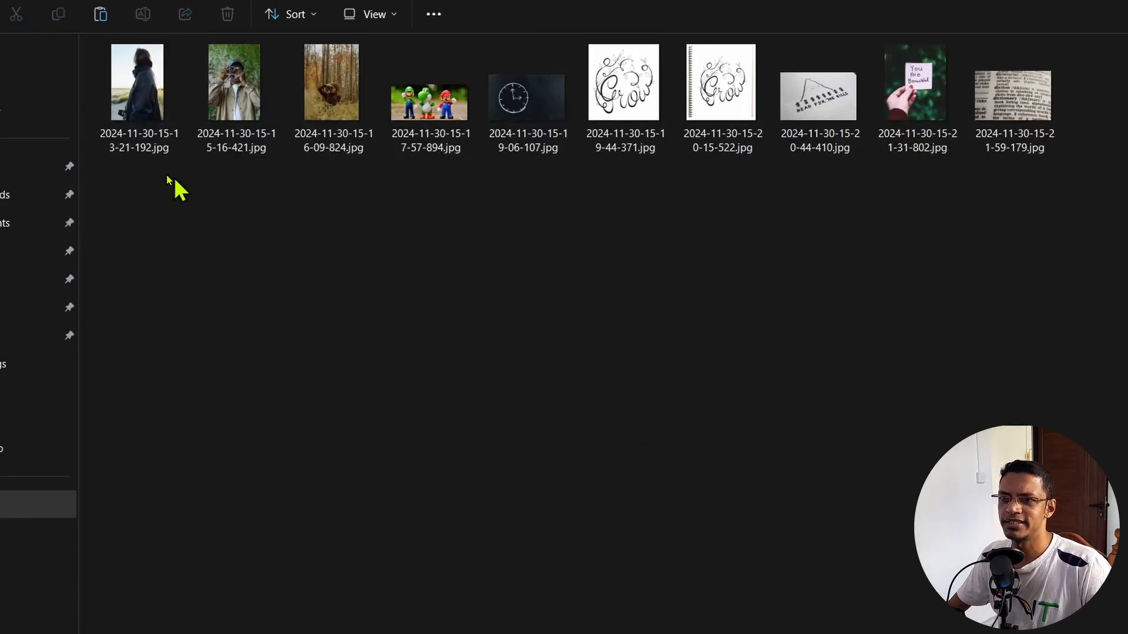
mouse_move(816, 356)
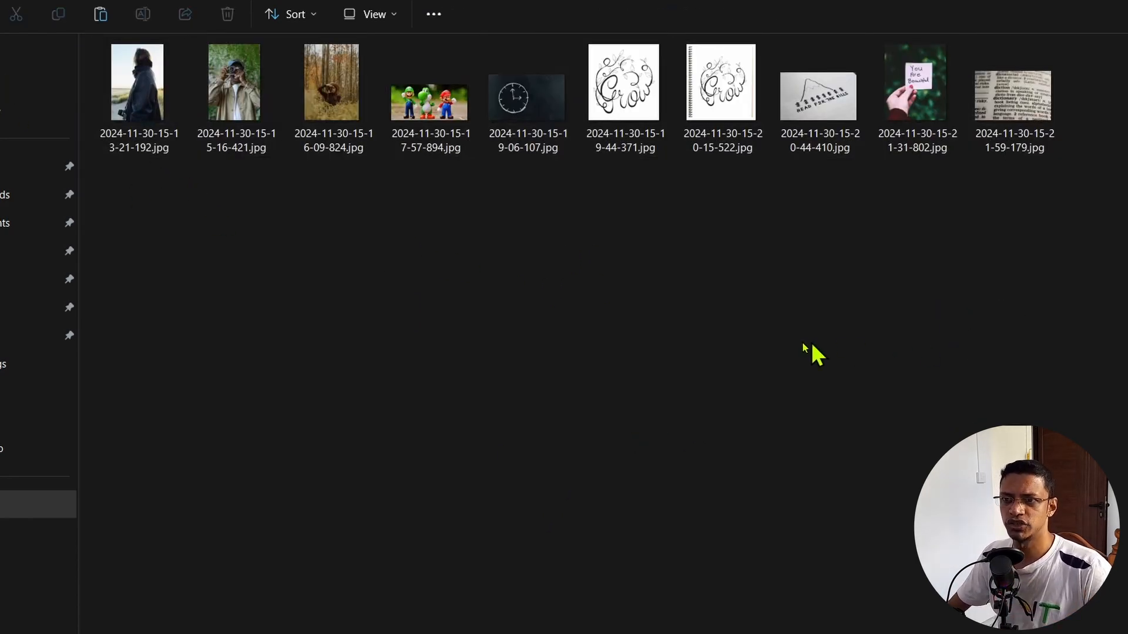
mouse_move(730, 377)
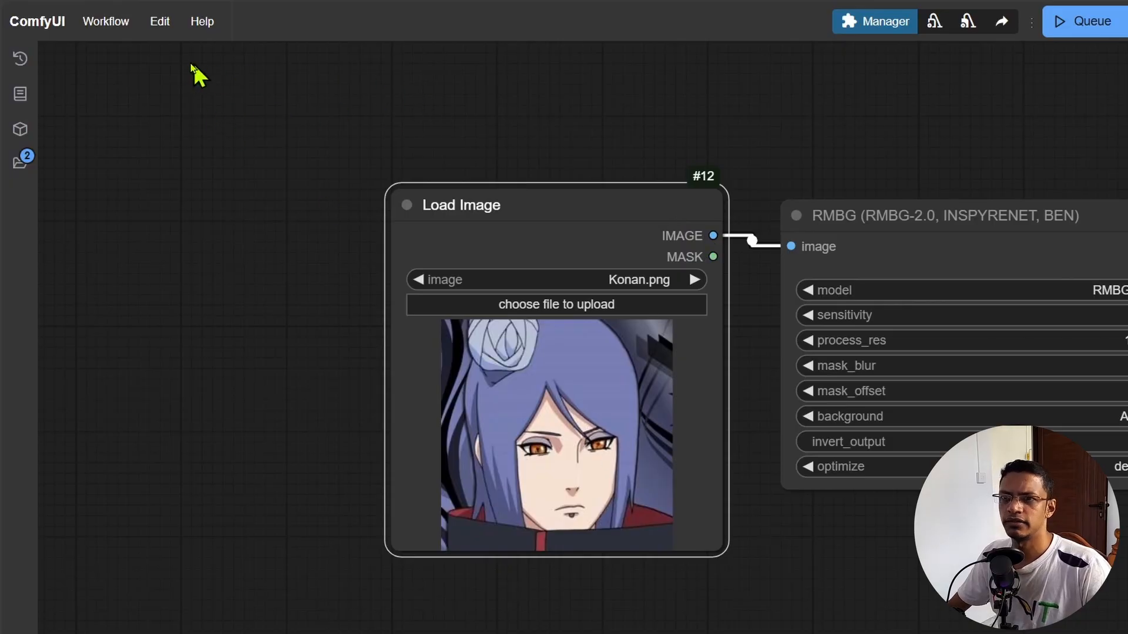
left_click(159, 21)
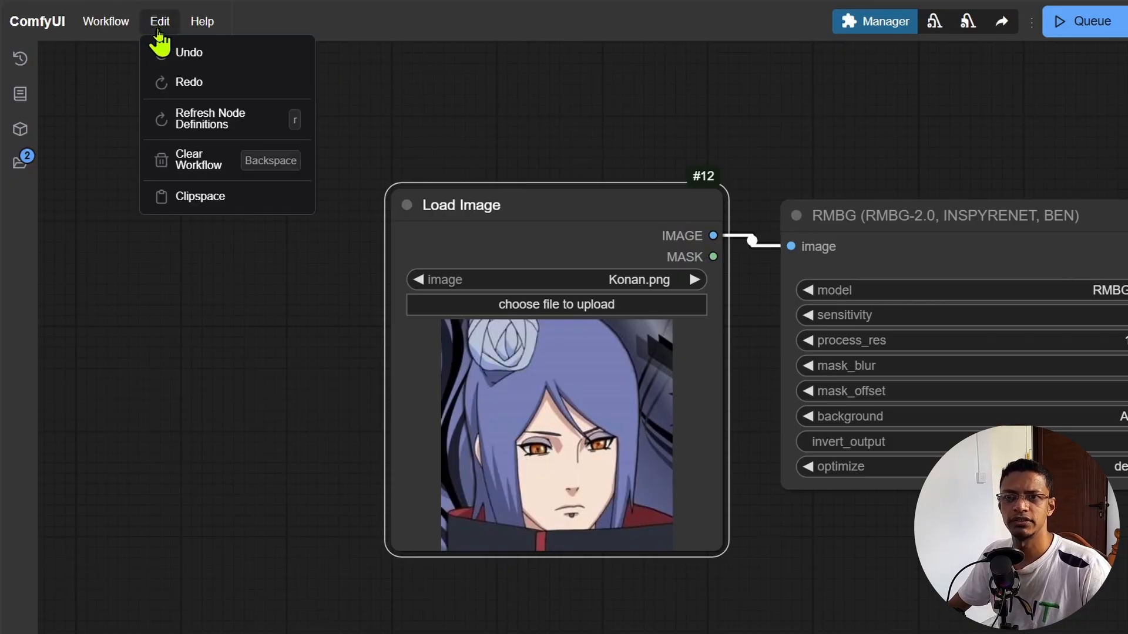
left_click(209, 119)
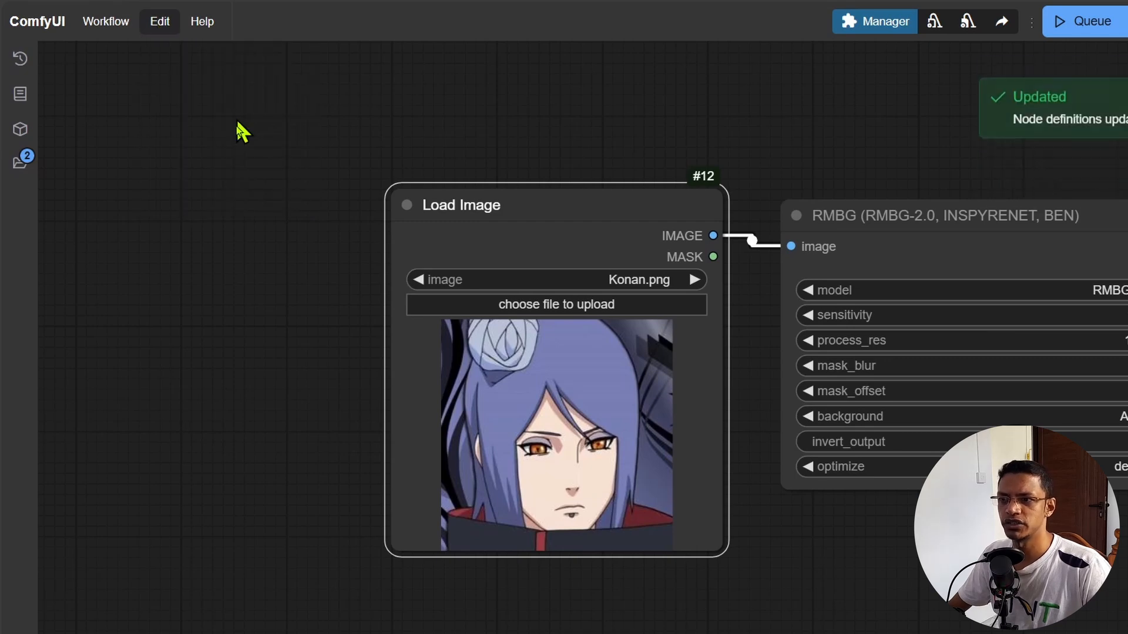
mouse_move(277, 521)
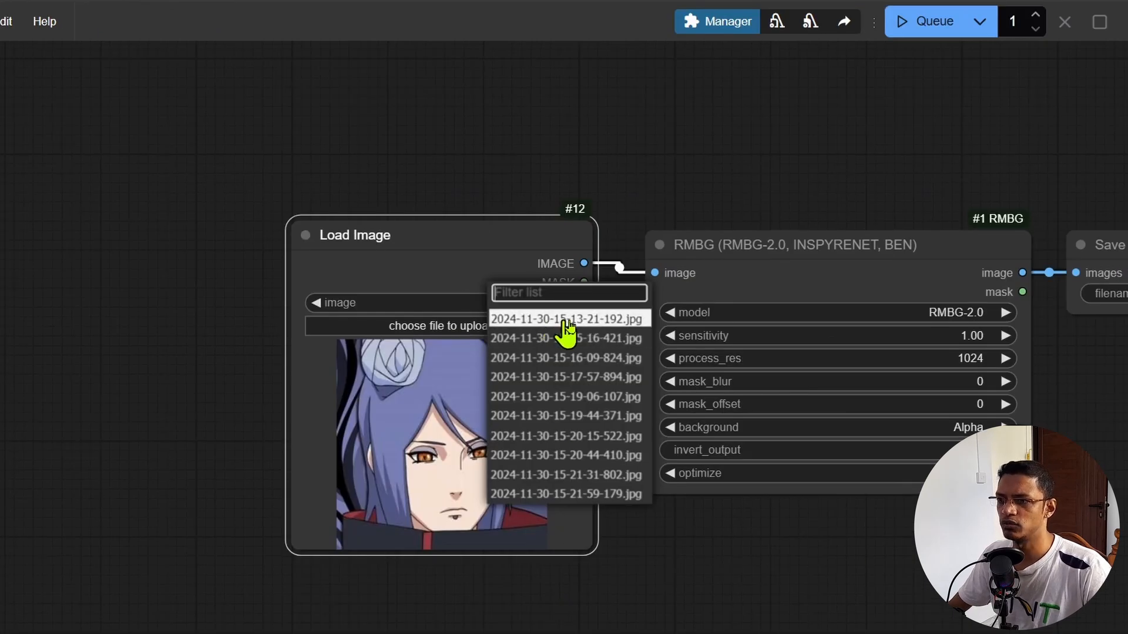
left_click(567, 318)
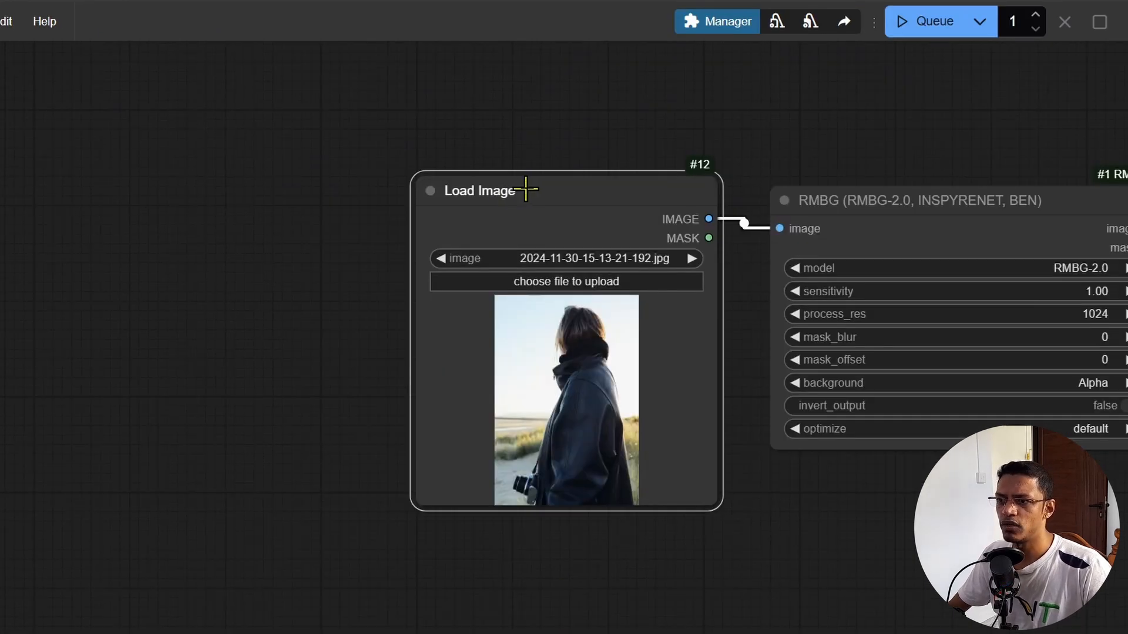
- Convert Load Image's image widget to an input fed by a new Primitive node
right_click(482, 190)
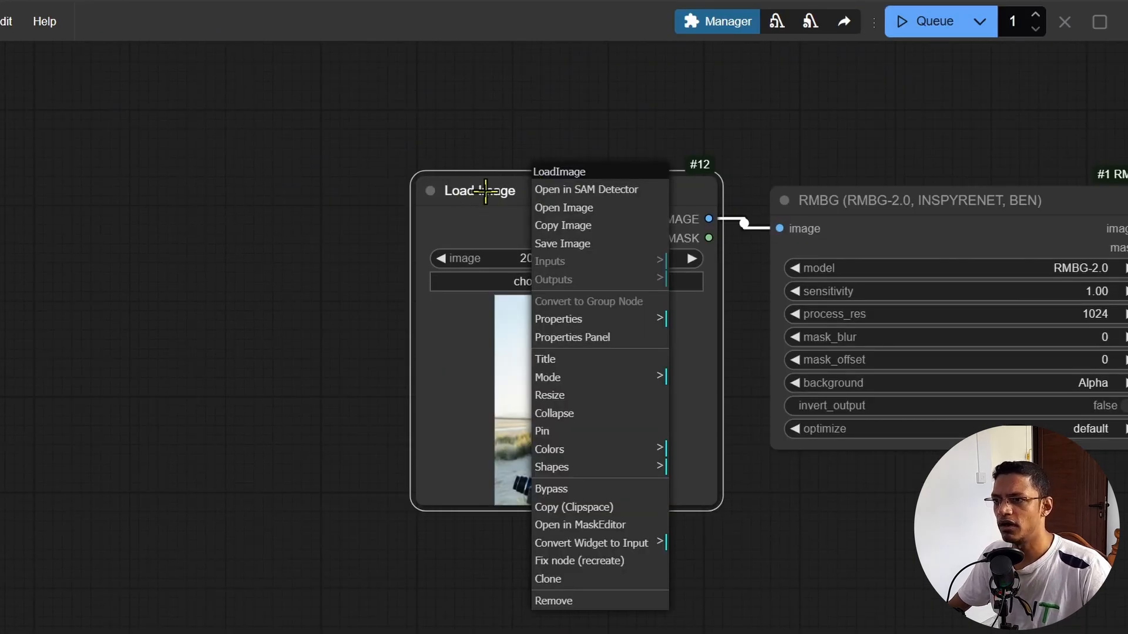
mouse_move(582, 543)
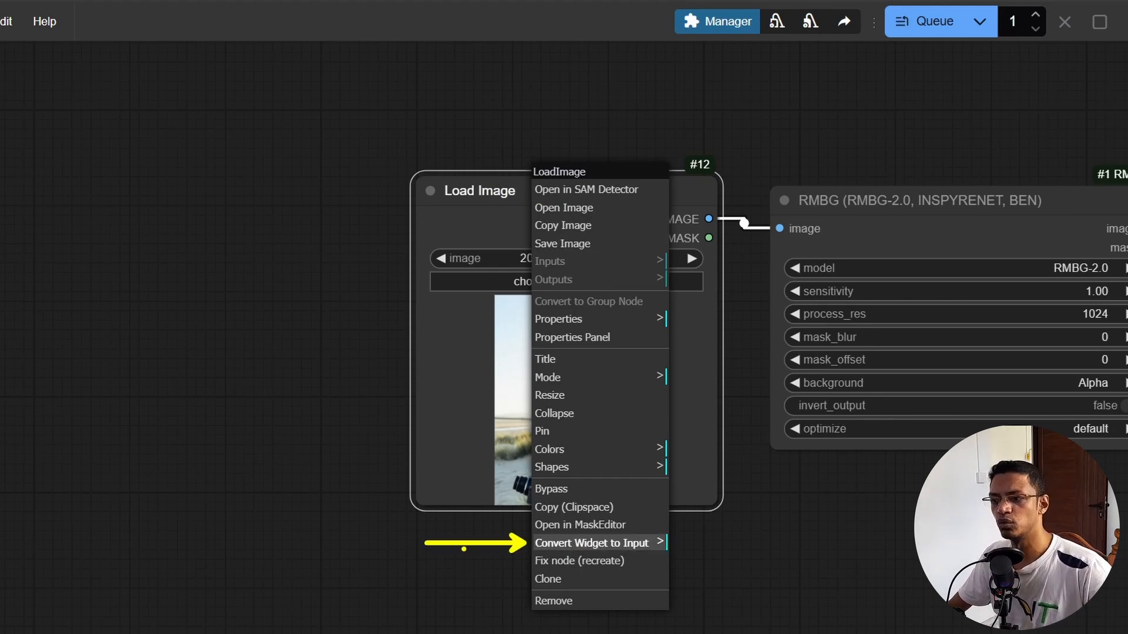
mouse_move(591, 543)
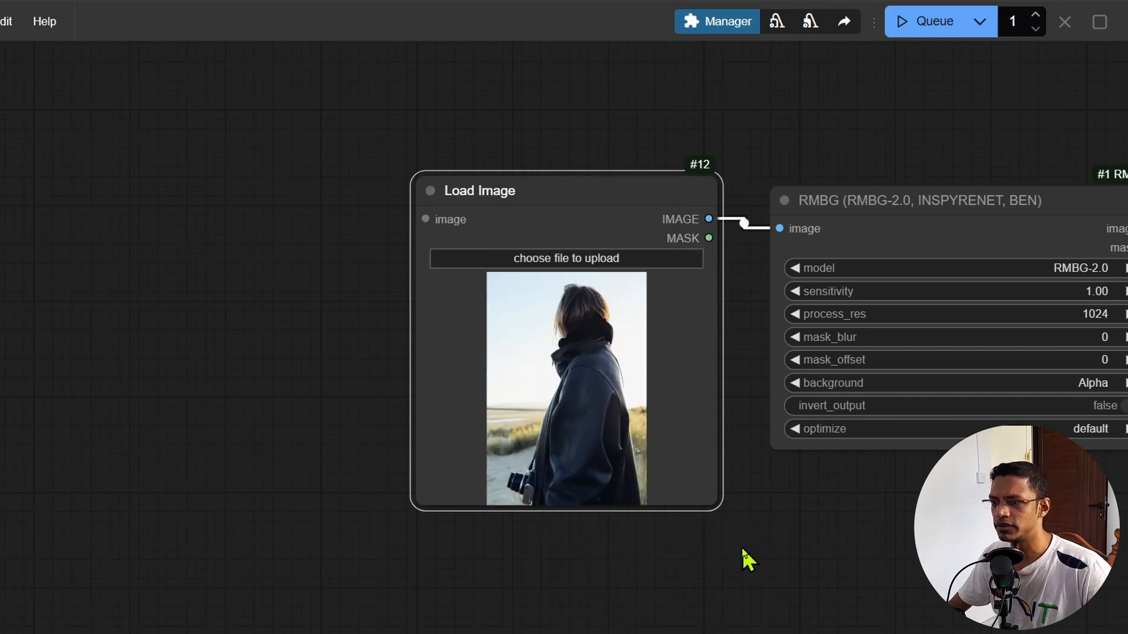
left_click_drag(748, 562, 349, 281)
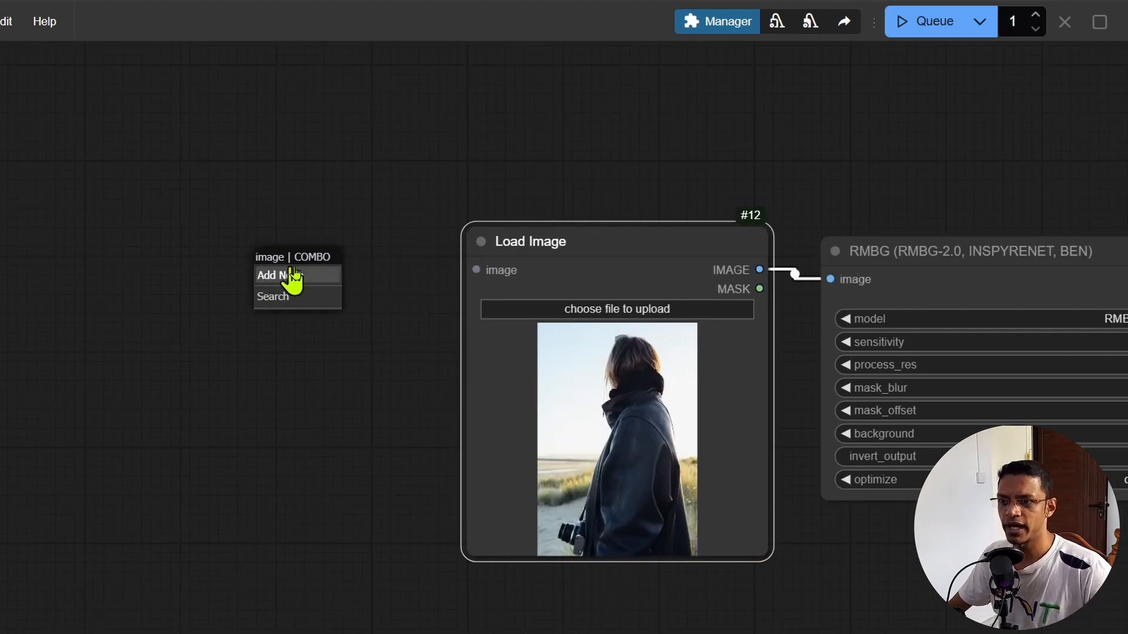
left_click(280, 274)
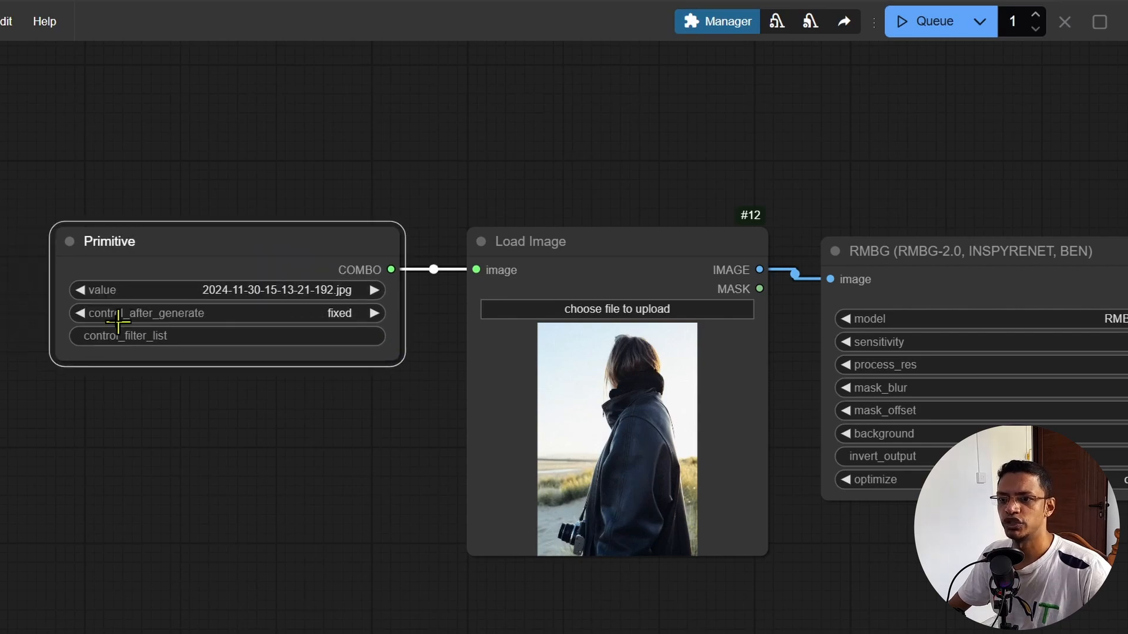
- Set the Primitive node's control_after_generate to increment so the file advances each run
scroll("up", 3)
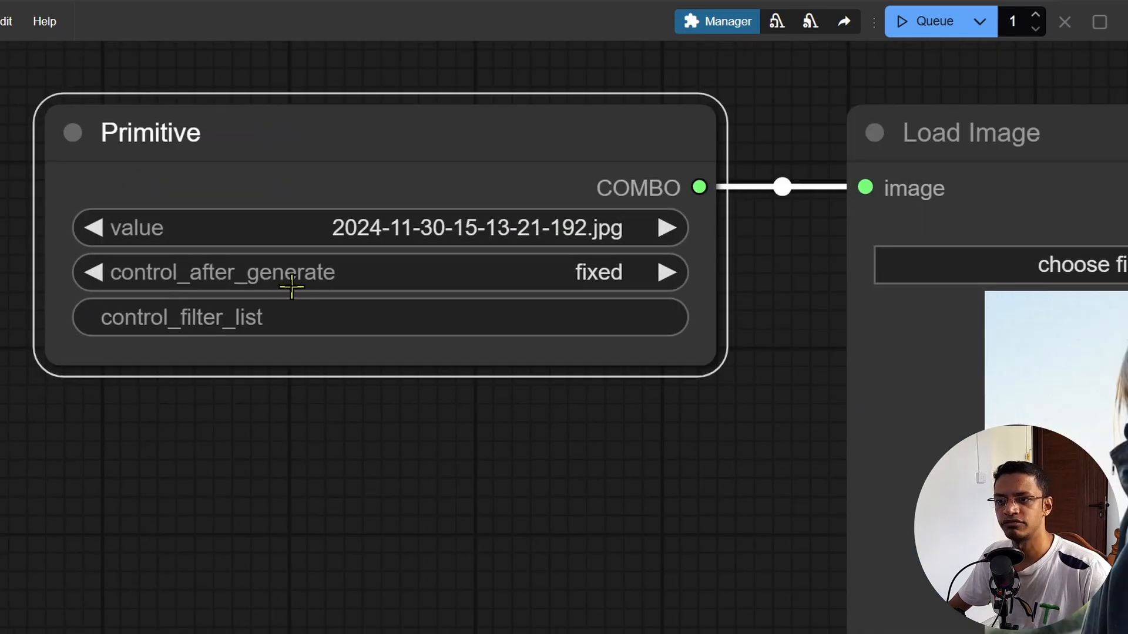
left_click(597, 271)
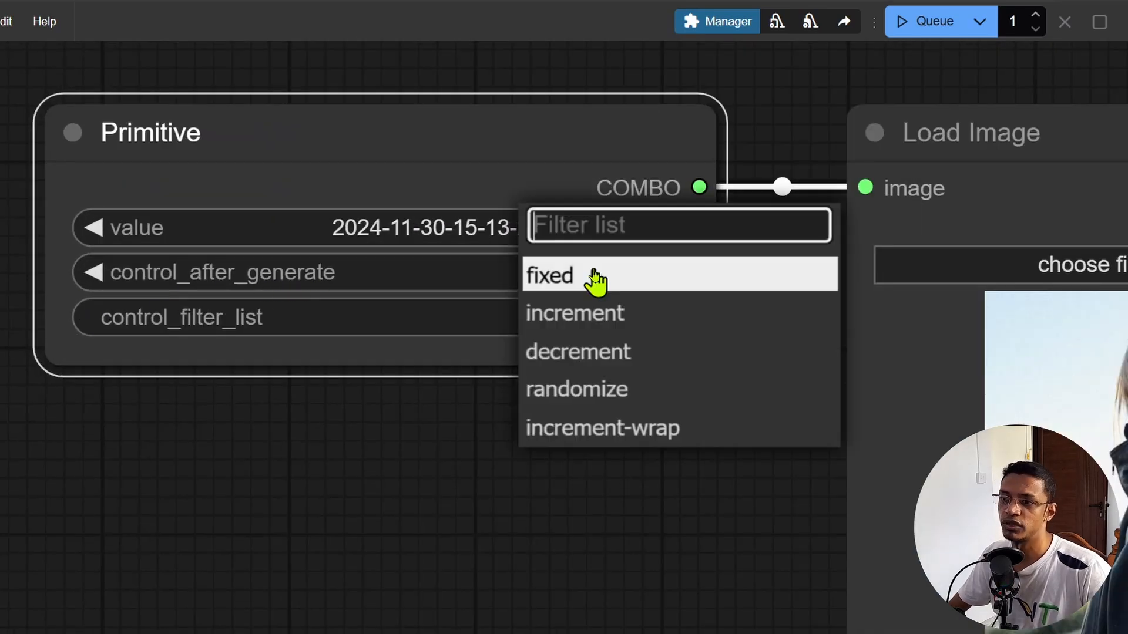
left_click(574, 312)
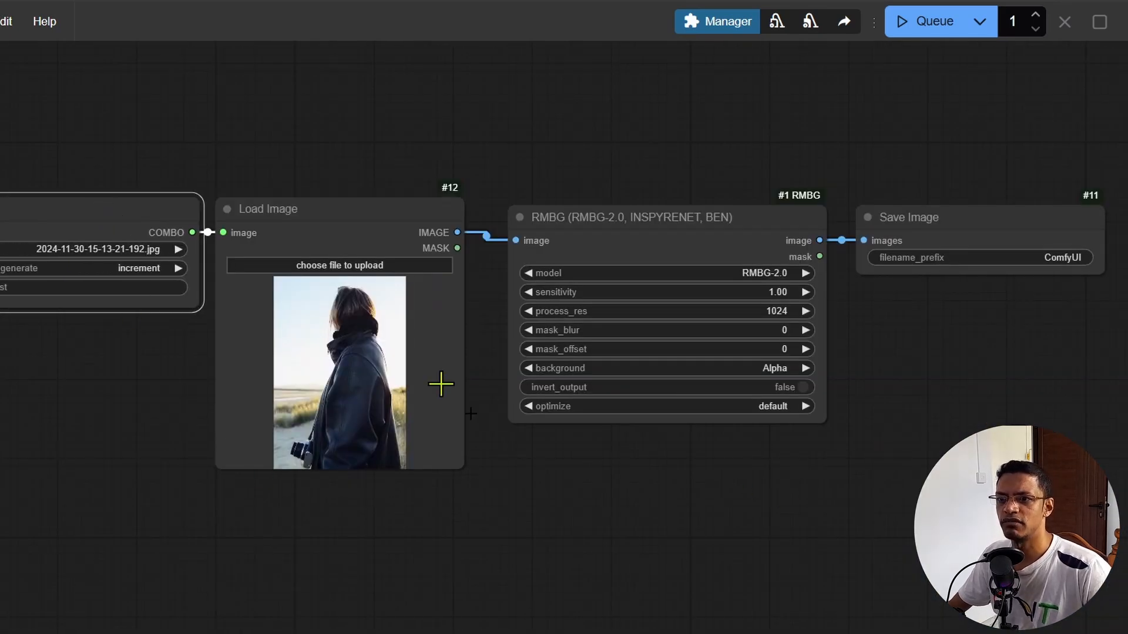
mouse_move(761, 155)
type("0")
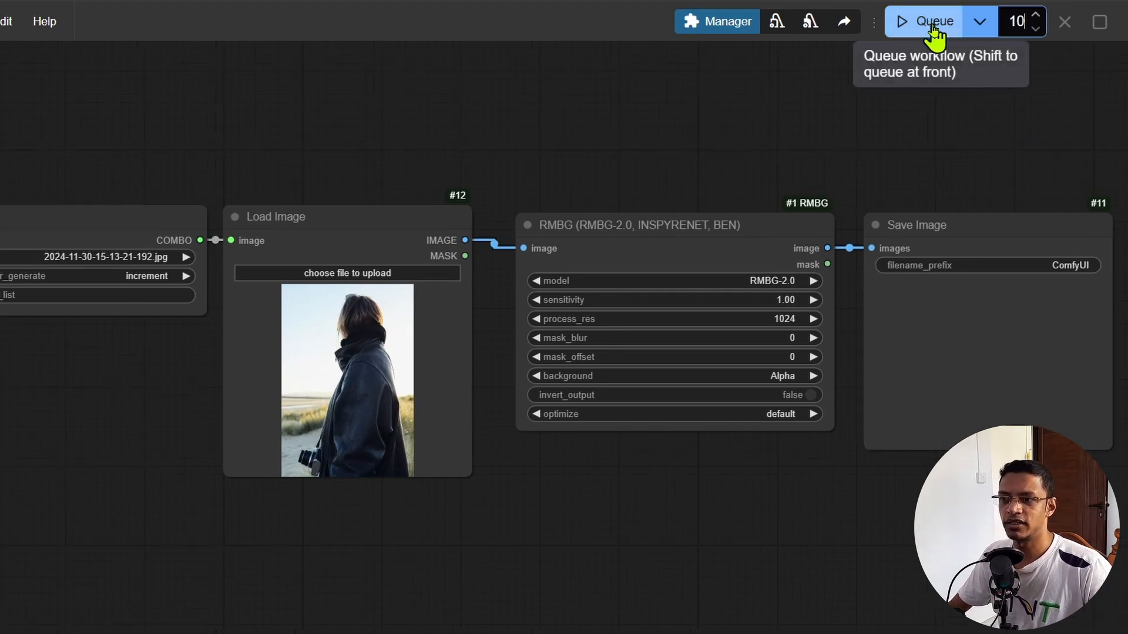
- Queue ten runs so the input photos are processed one after another
left_click(923, 22)
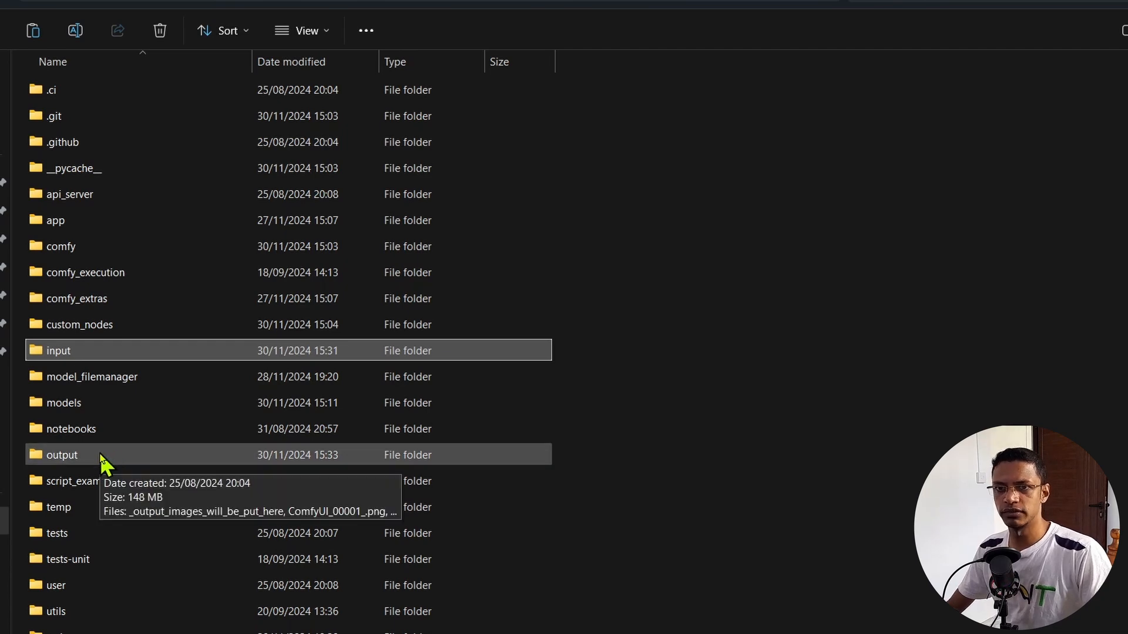
- Go into the ComfyUI output folder to check the saved results
double_click(62, 455)
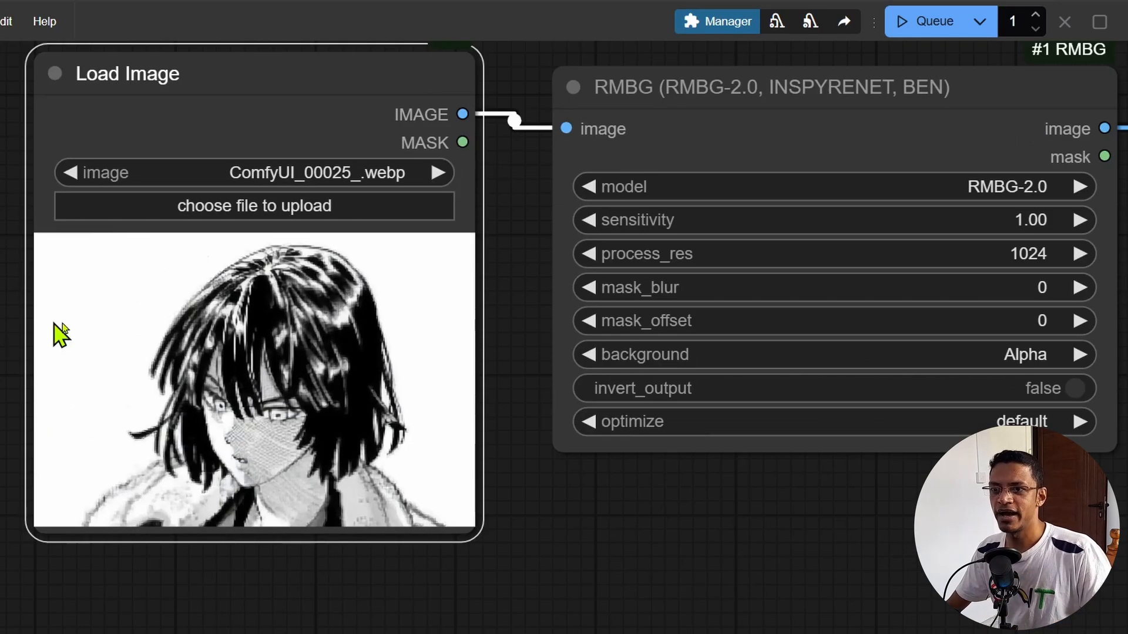
mouse_move(397, 198)
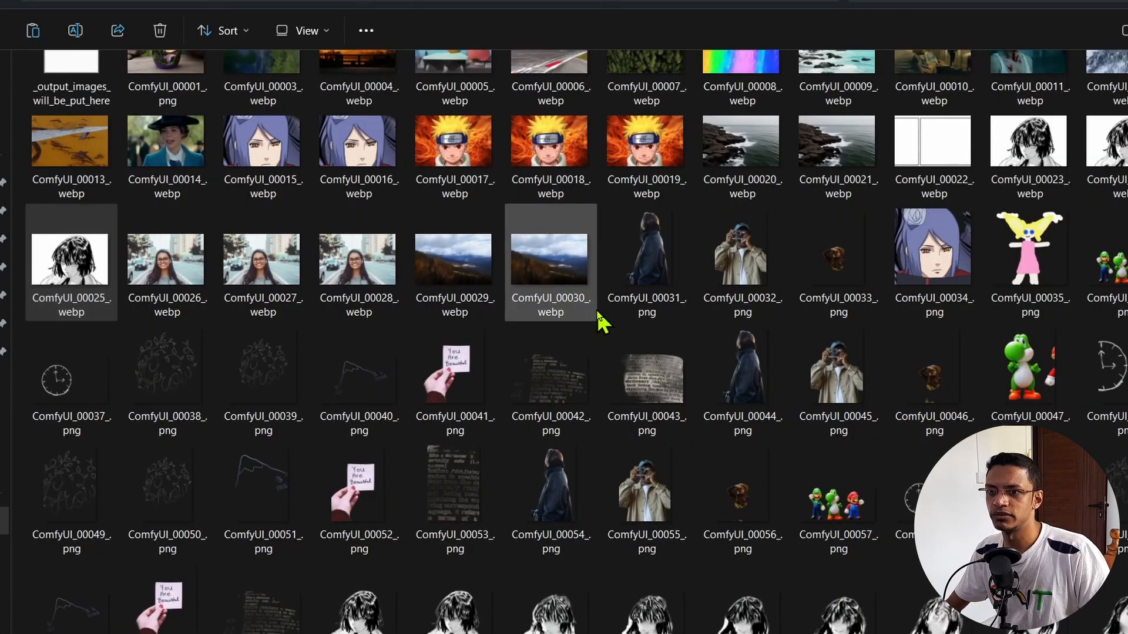
- Inspect an output file among the background-free PNG cutouts
double_click(71, 259)
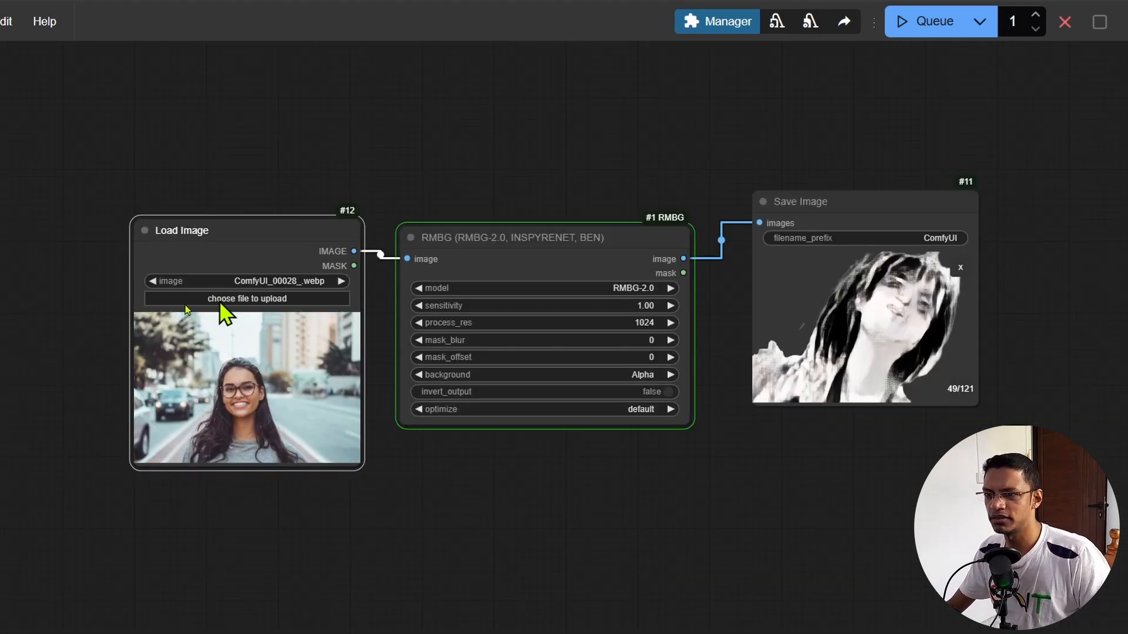
mouse_move(689, 480)
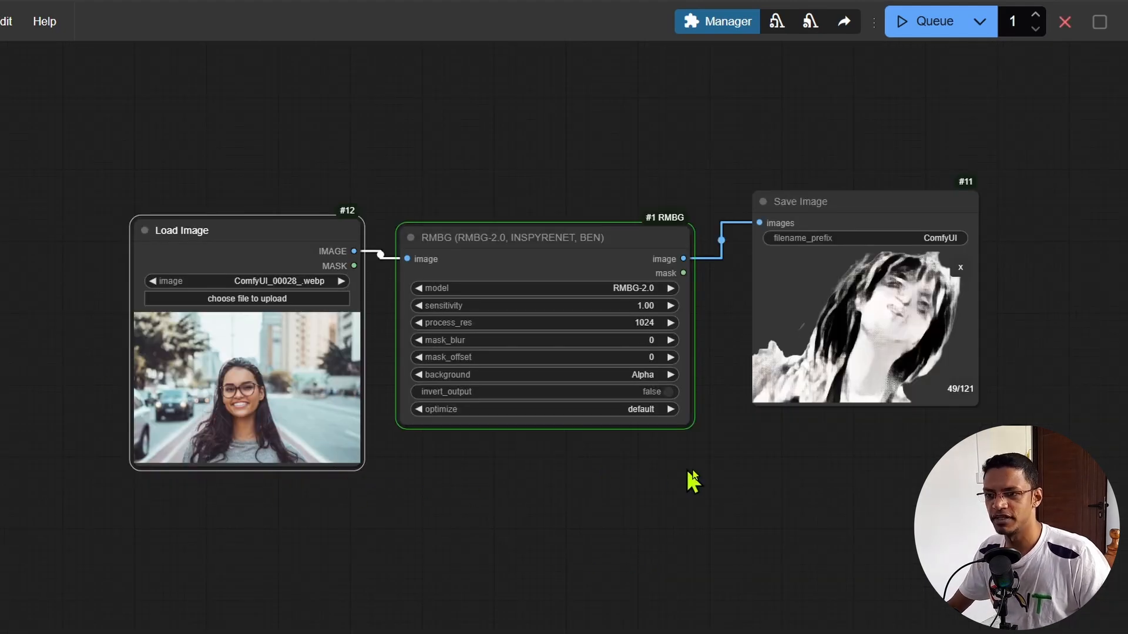
- Pan the canvas to view the Save Image grid of 121 cutout frames
left_click_drag(691, 481, 898, 360)
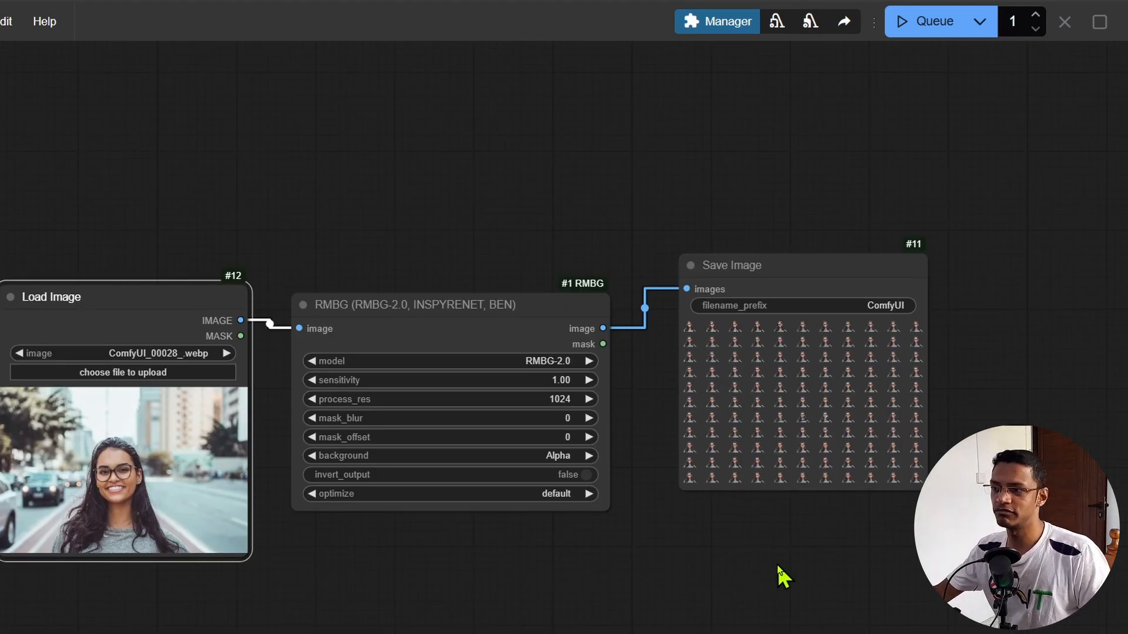
mouse_move(751, 571)
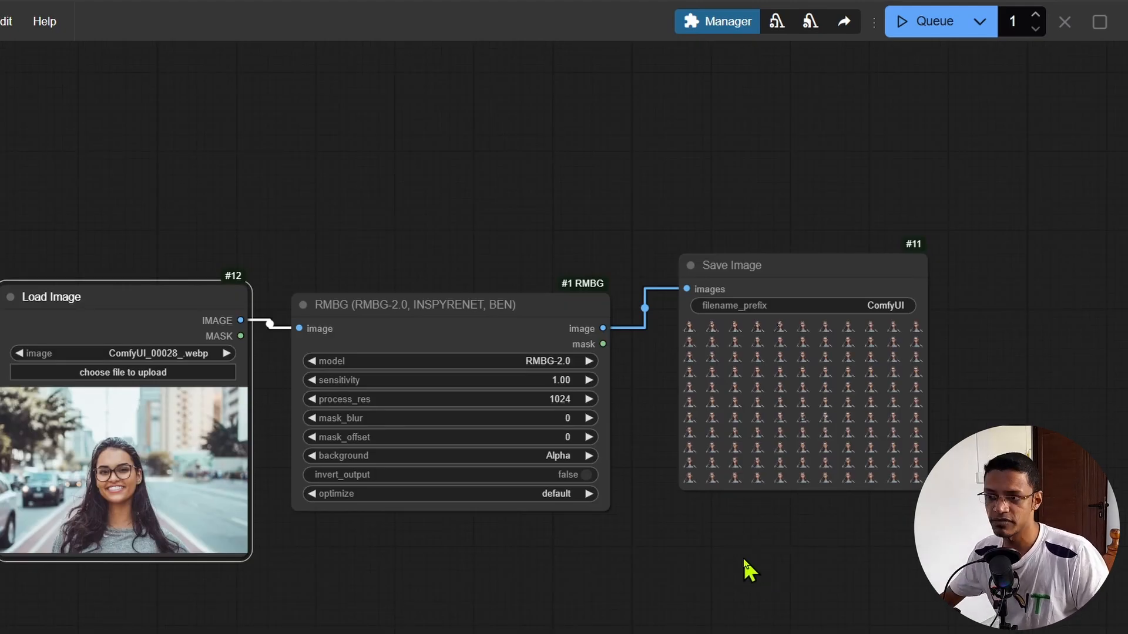